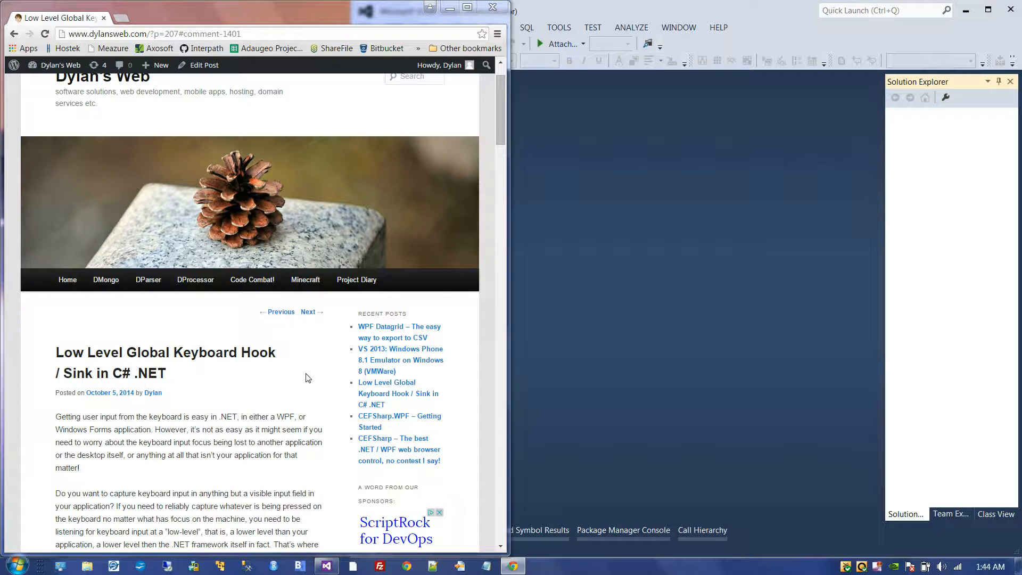
mouse_move(312, 367)
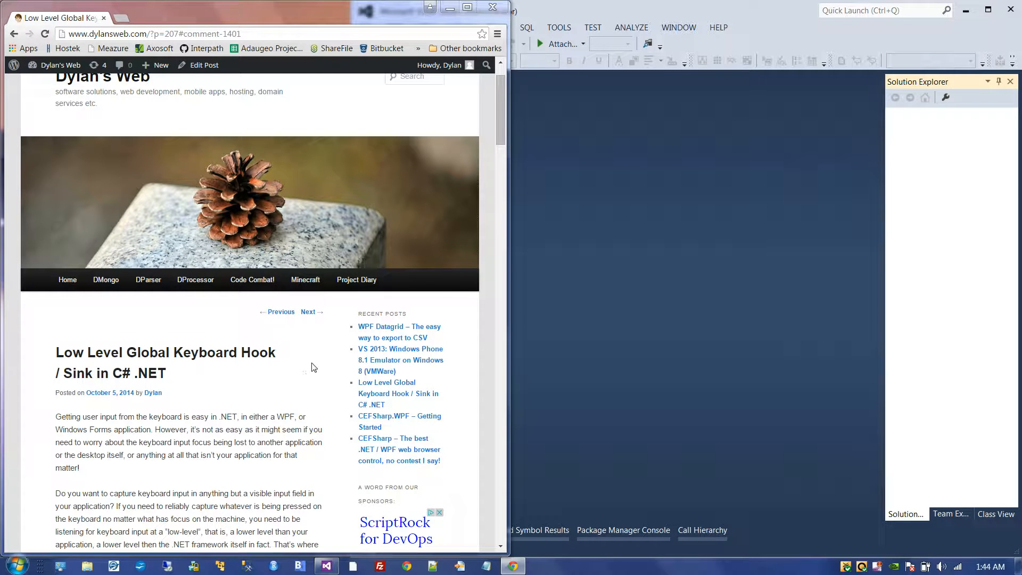
Scroll through the blog's LowLevelKeyboardListener code and select the class name.
scroll(down, 3)
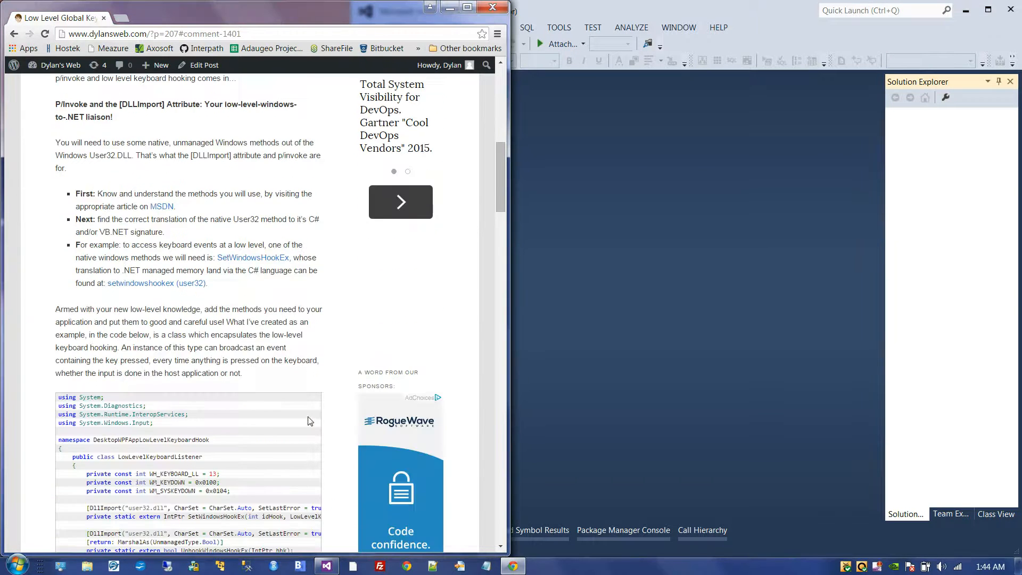
scroll(down, 3)
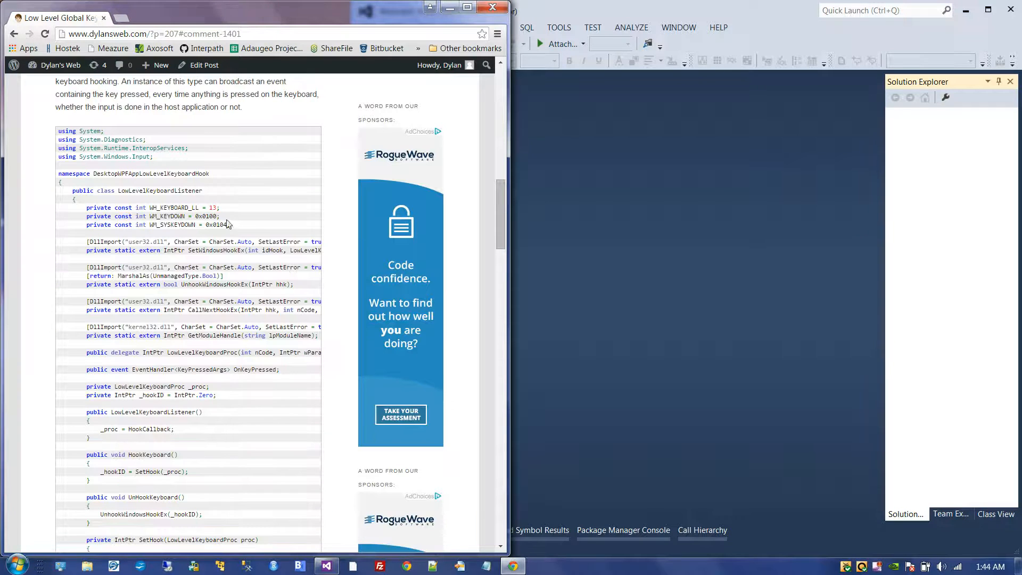
double_click(160, 190)
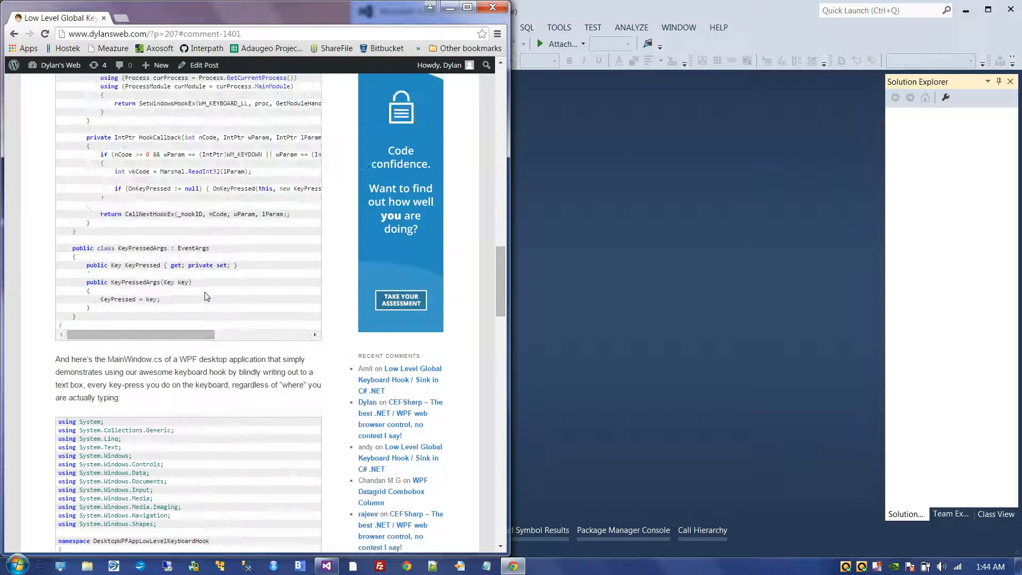
Create the WpfApplication6 project from the Visual C# WPF Application template.
click(364, 27)
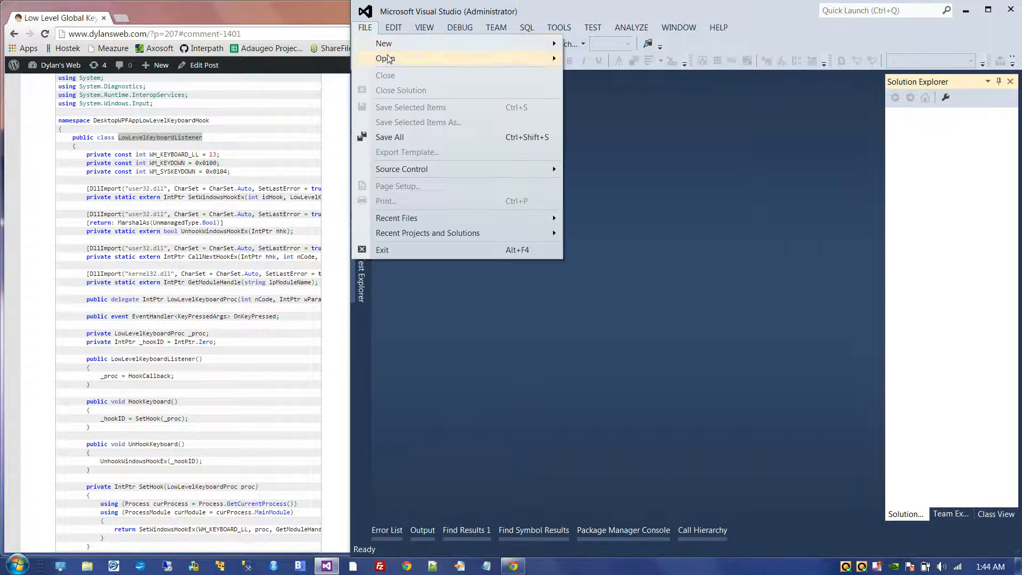
click(384, 43)
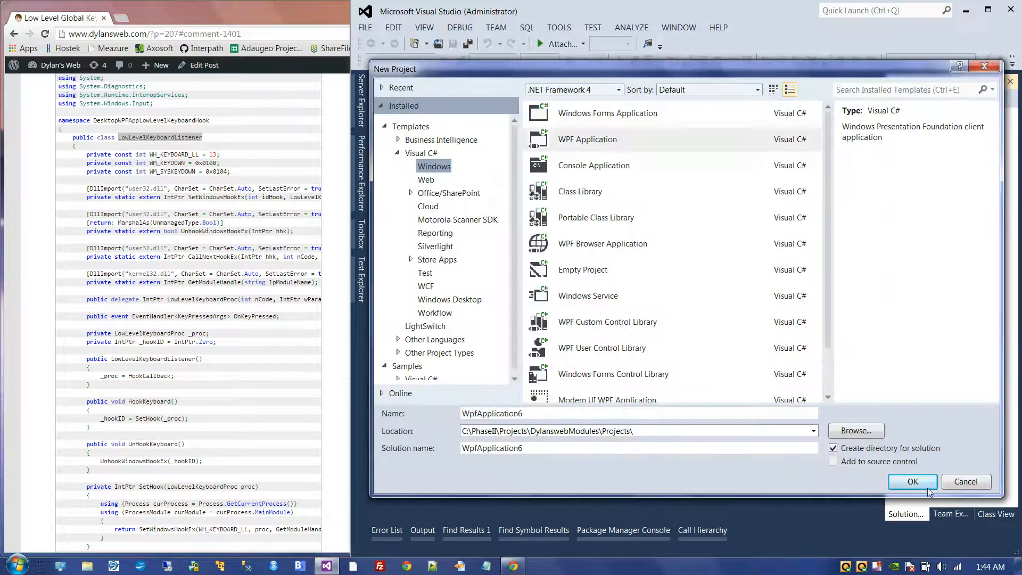
click(912, 481)
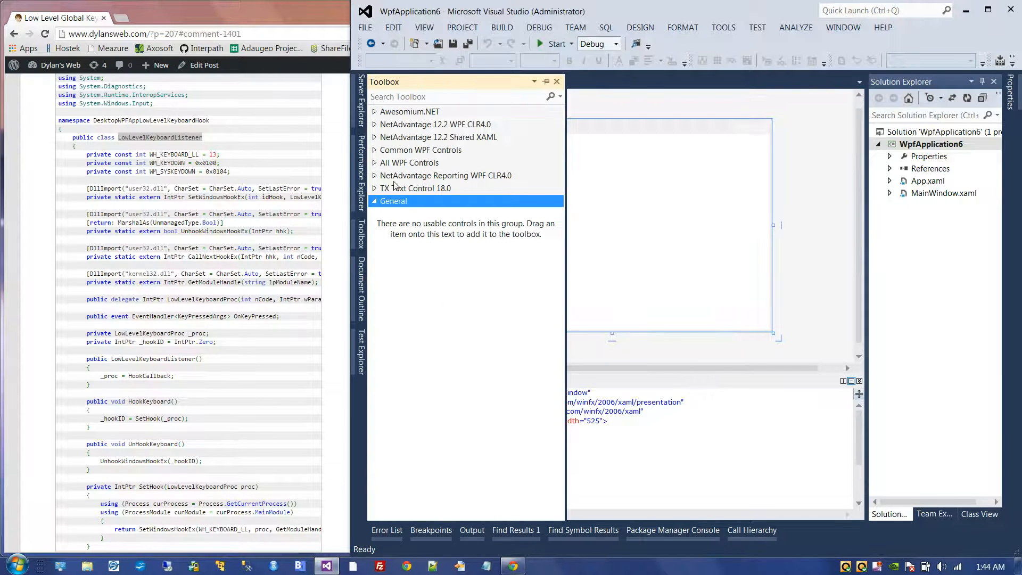
Add a TextBlock with zero margin, empty text and font size 24, then save.
click(410, 163)
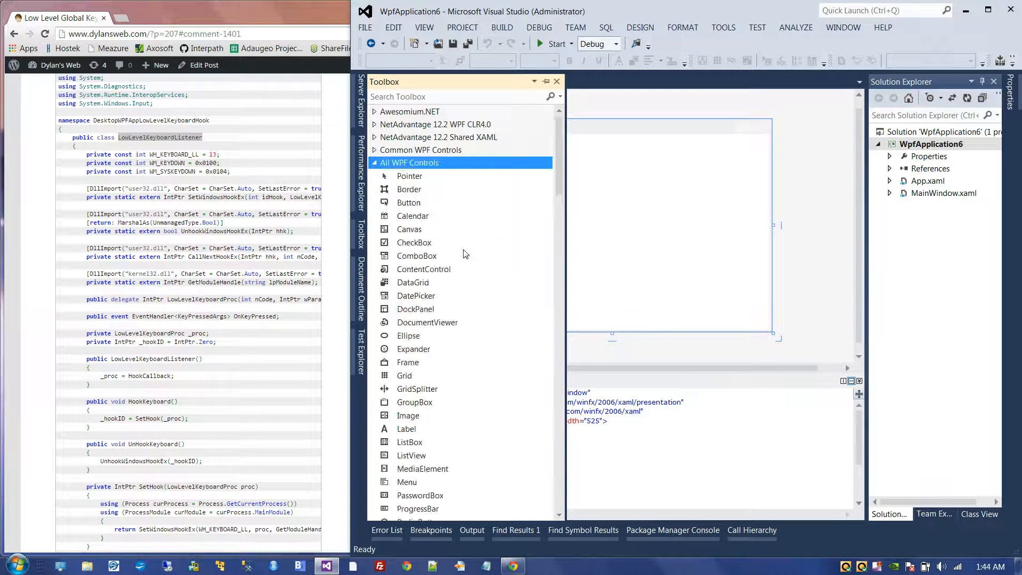
scroll(down, 3)
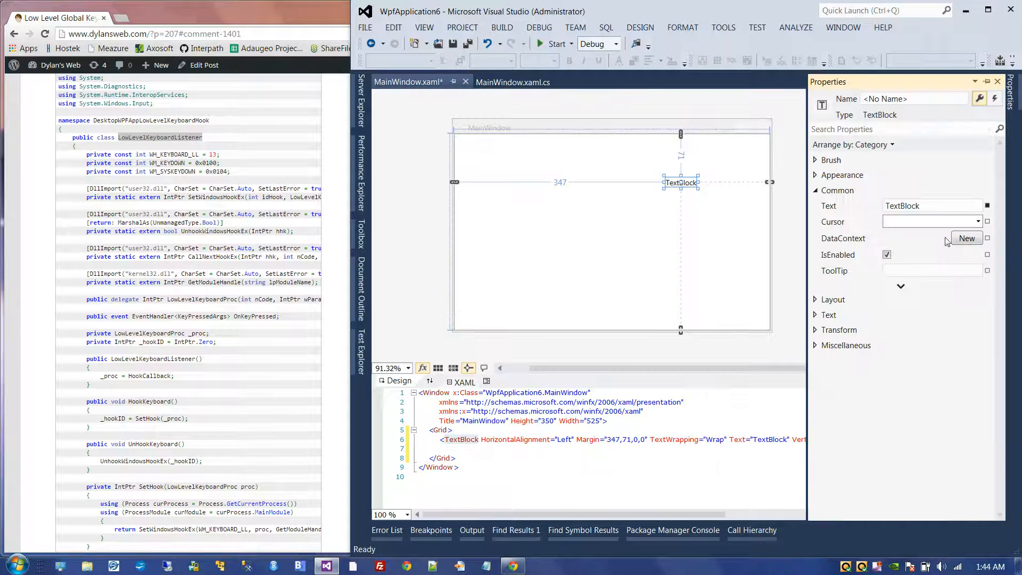
click(834, 299)
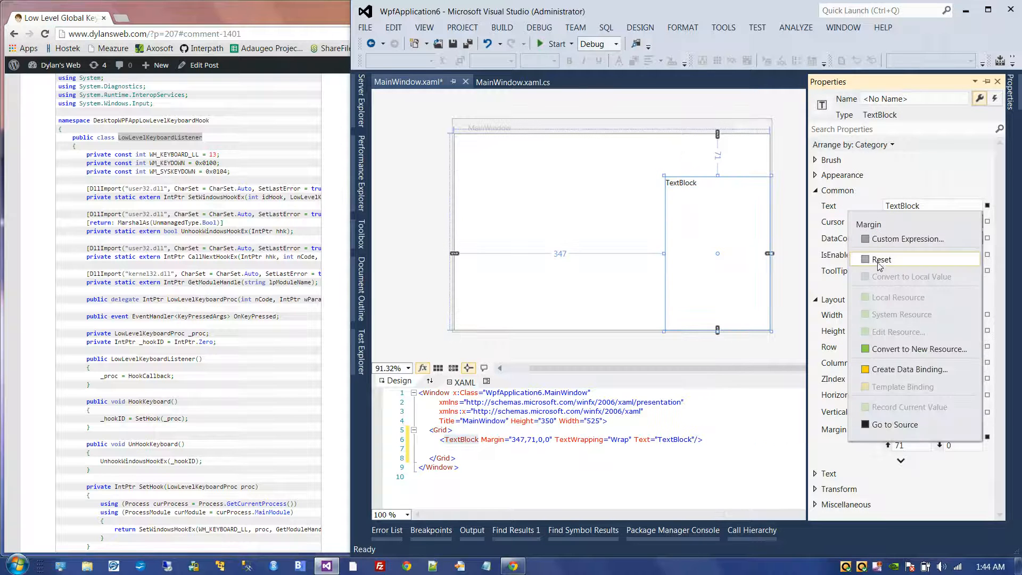
click(883, 260)
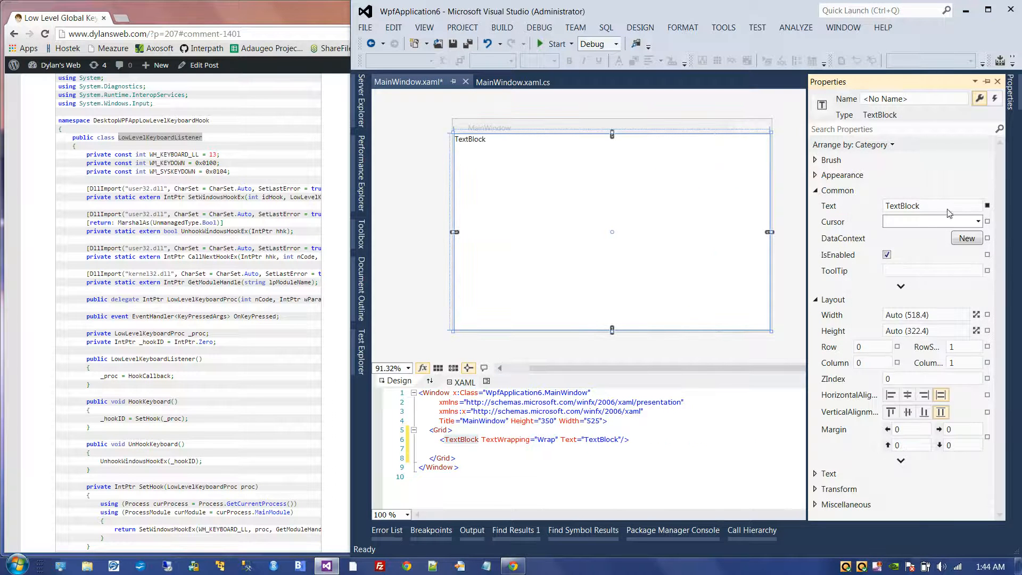
click(926, 205)
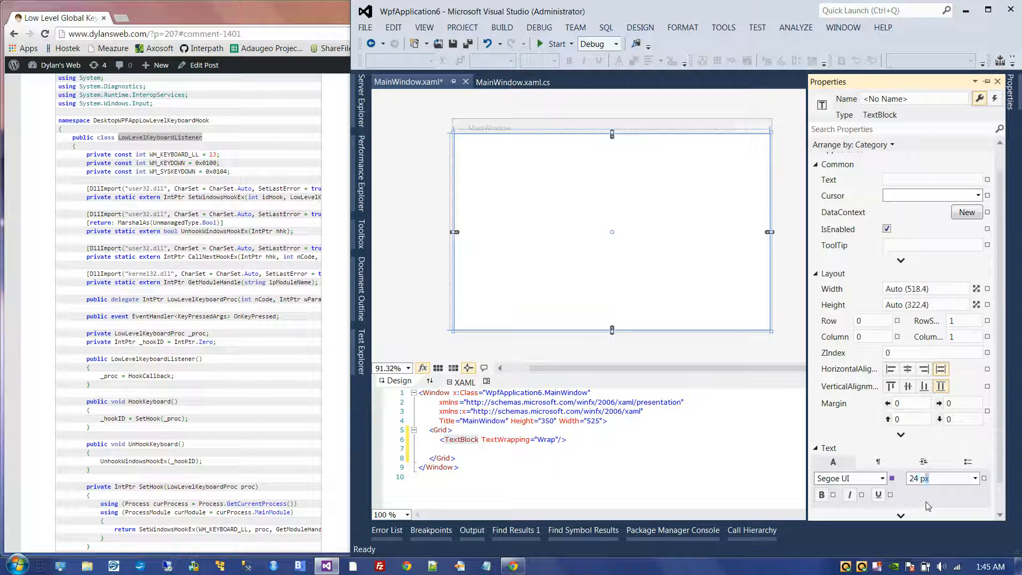
text(24)
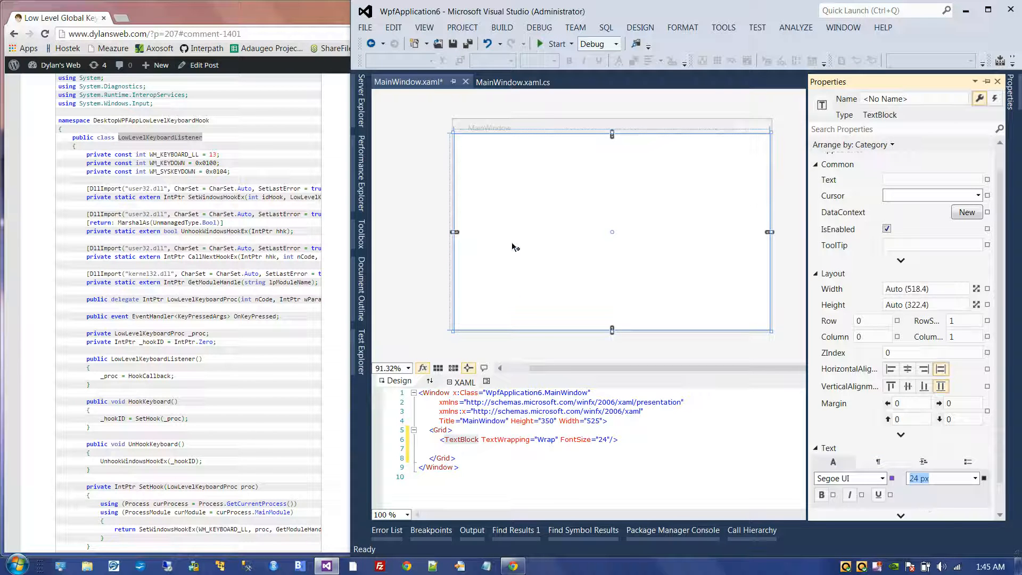
key(ctrl+s)
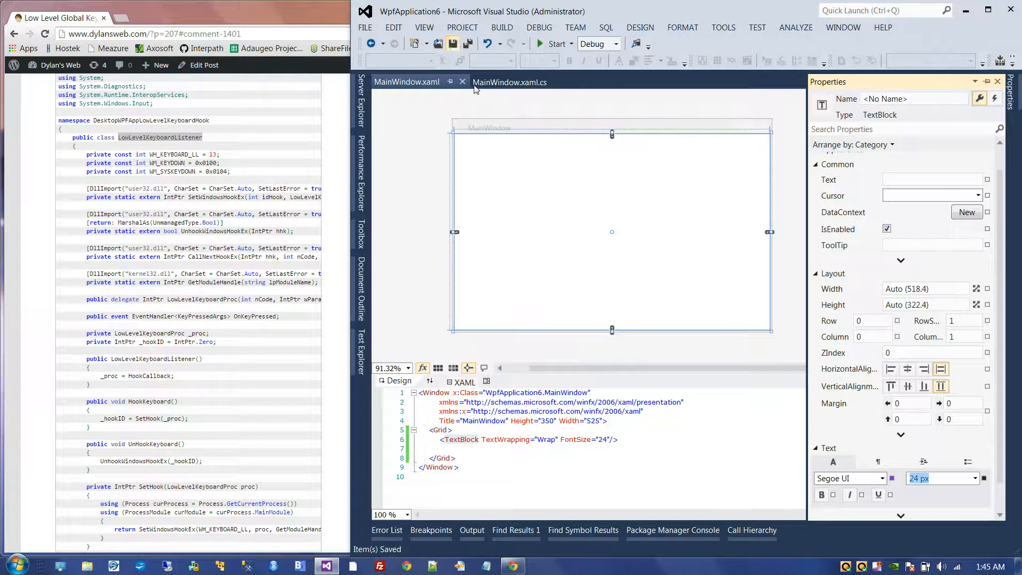
Add a LowLevelKeyboardListener.cs class to WpfApplication6 and paste in the blog's hook code.
click(510, 82)
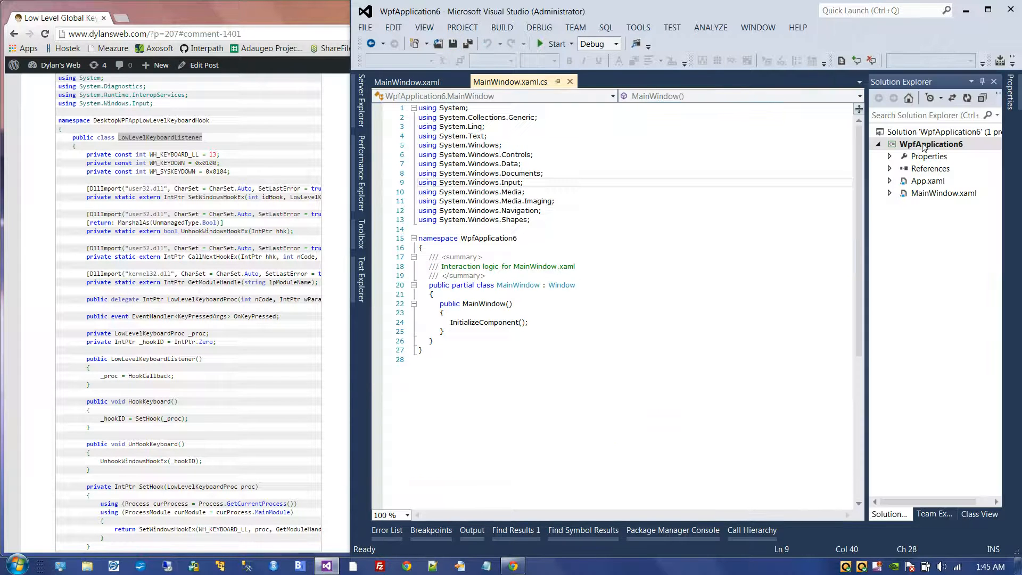
right_click(933, 143)
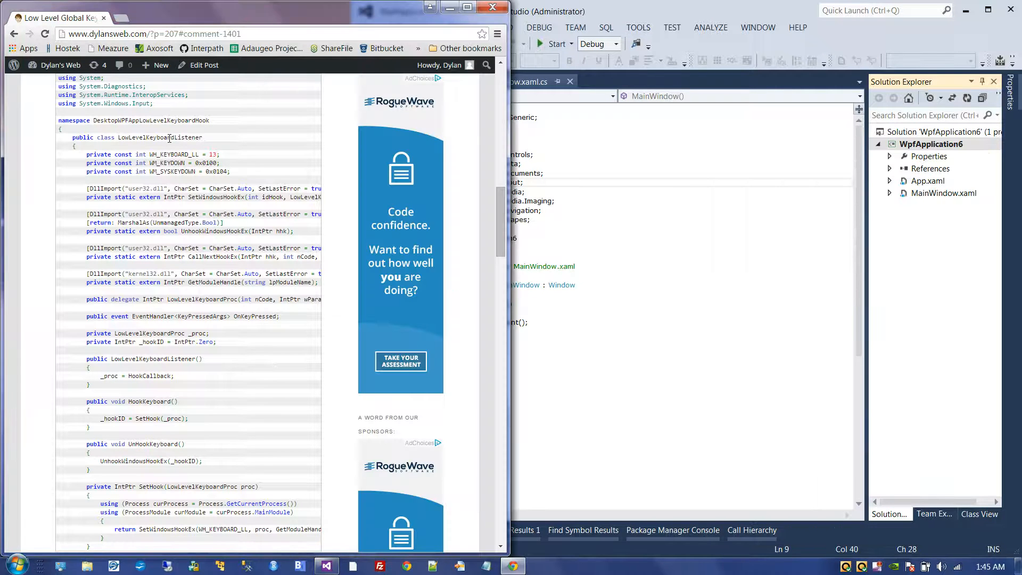
click(931, 143)
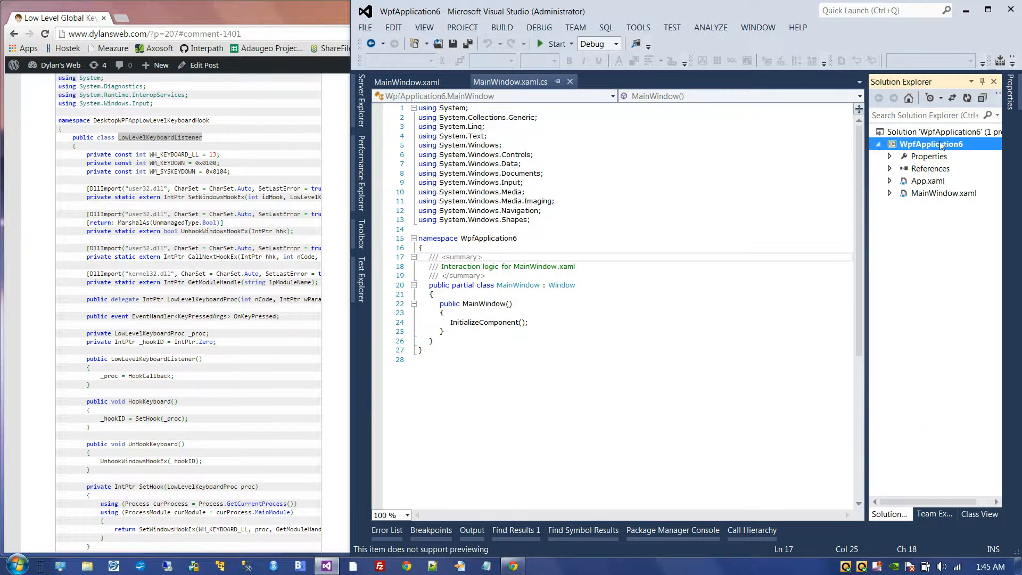
click(932, 145)
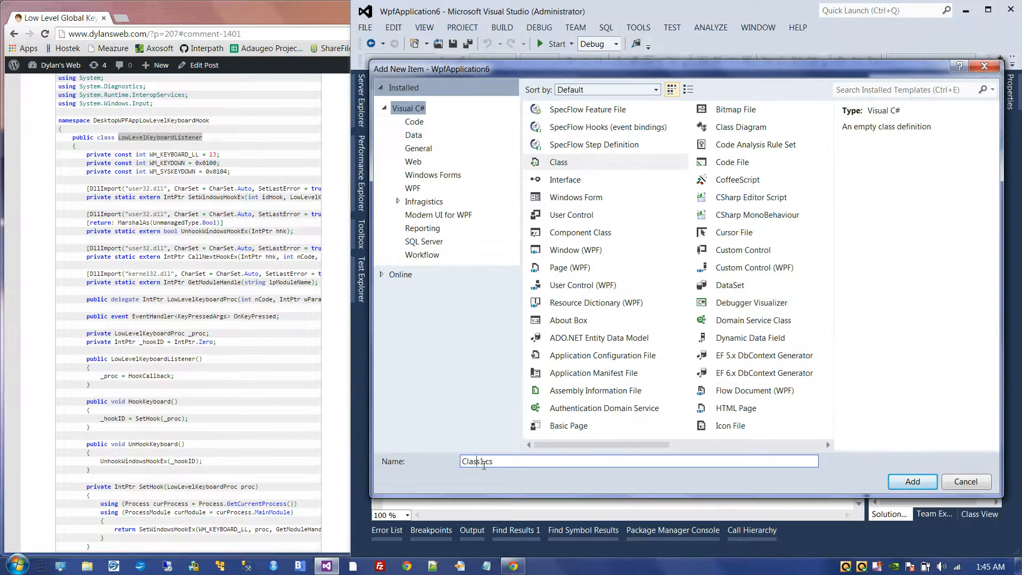
click(911, 481)
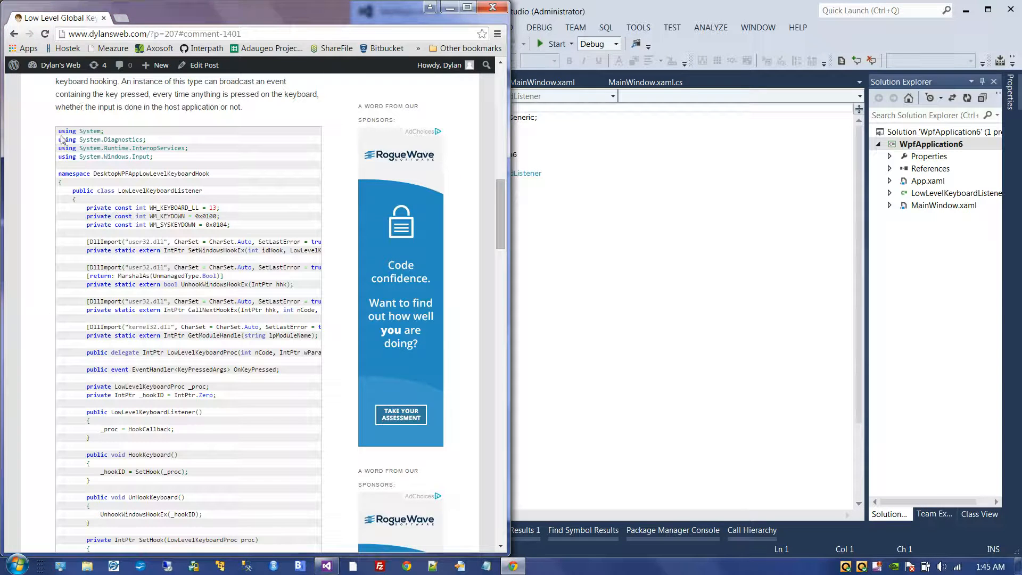
scroll(down, 3)
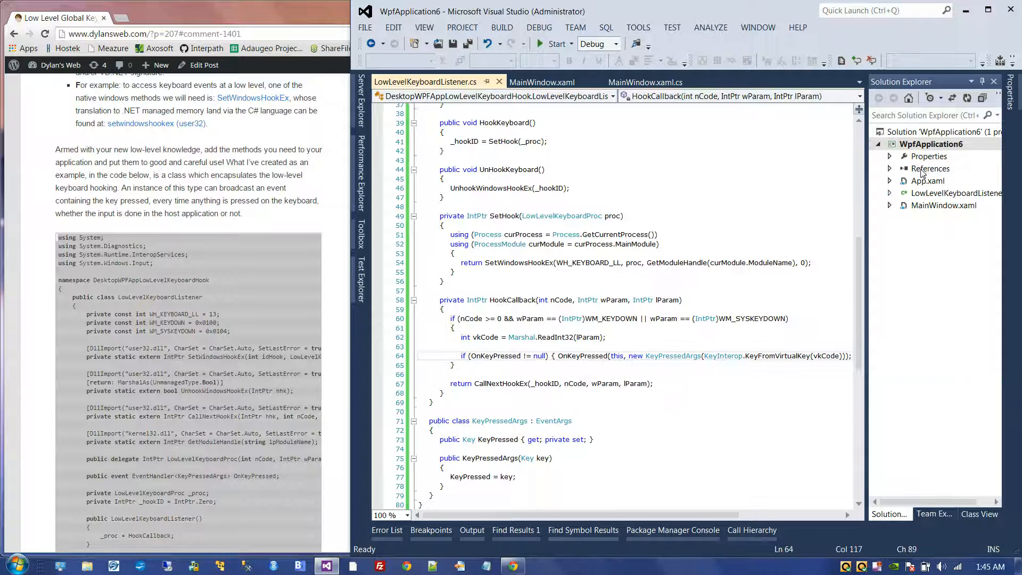
Expand References, then inspect HookCallback's key-down check and the KeyInterop class name.
click(889, 169)
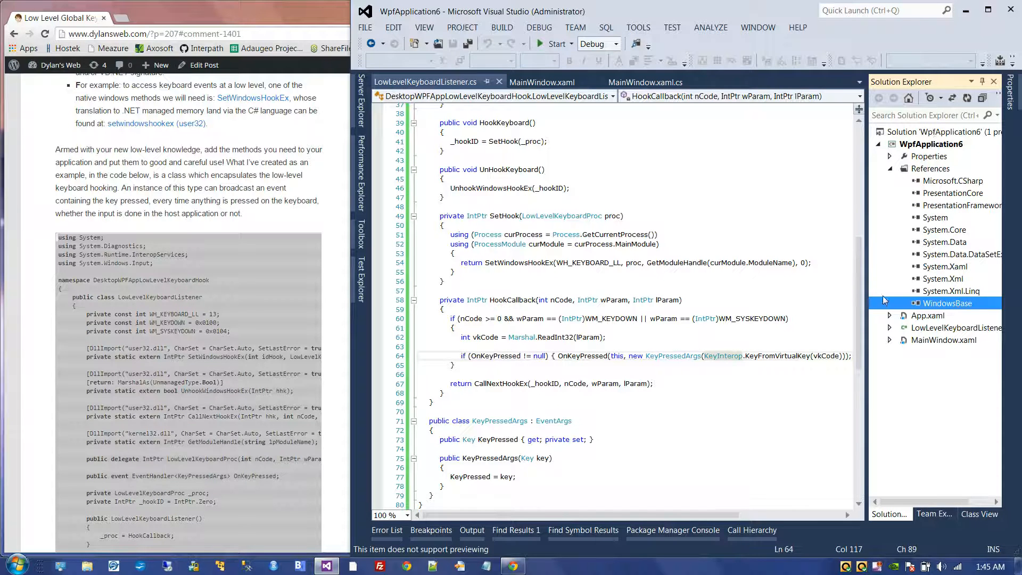
mouse_move(724, 355)
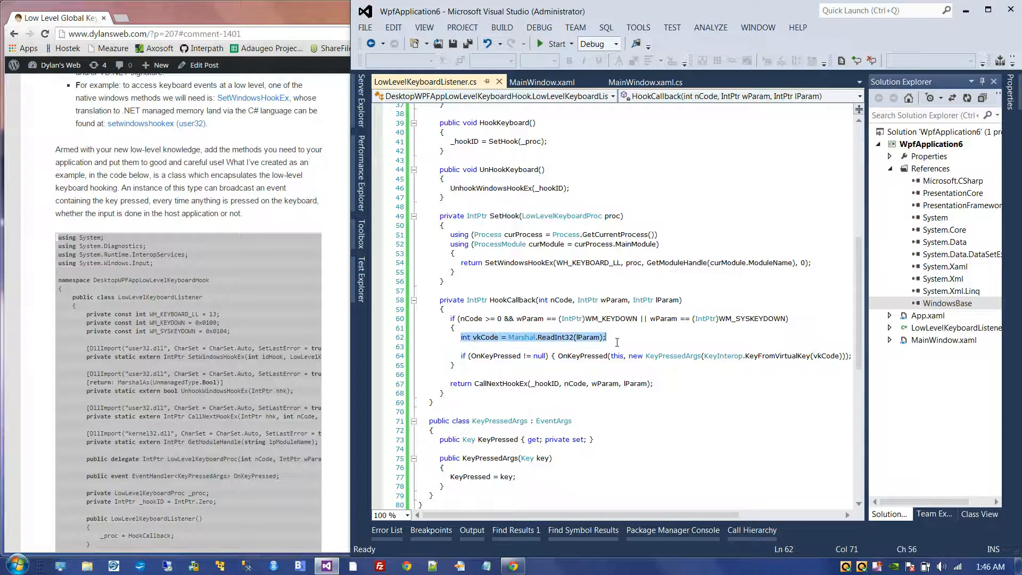
click(537, 318)
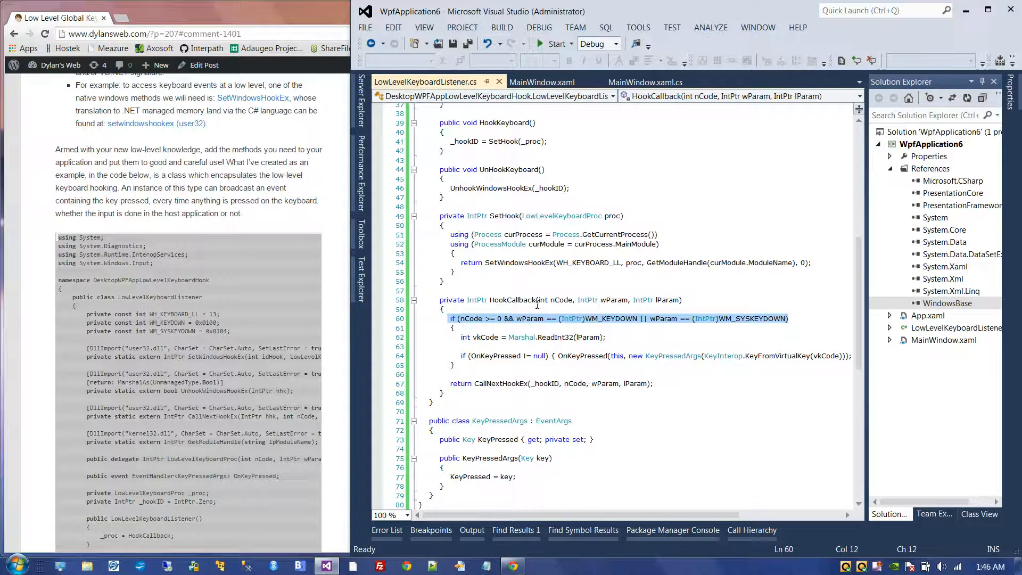
click(721, 365)
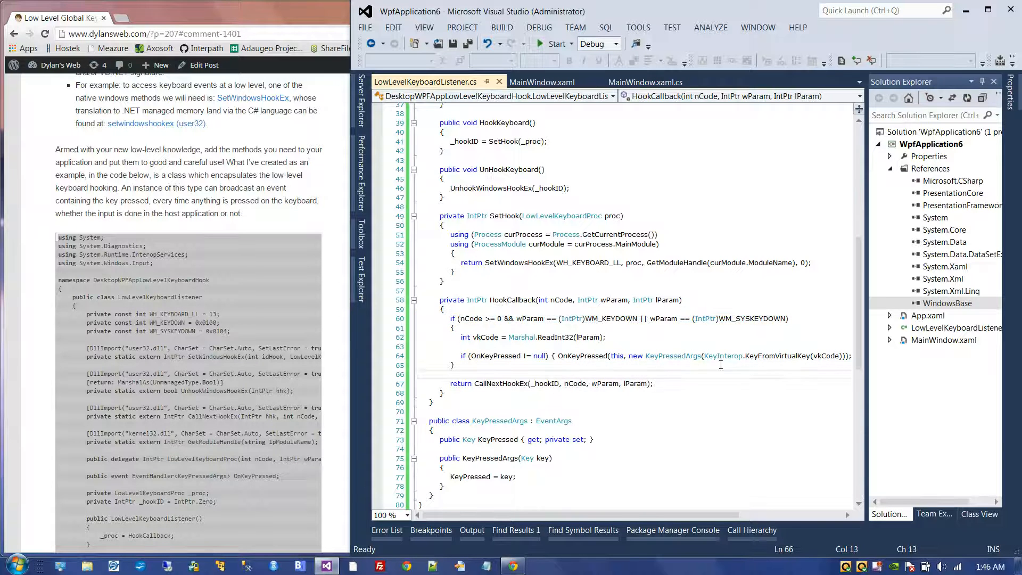
mouse_move(773, 356)
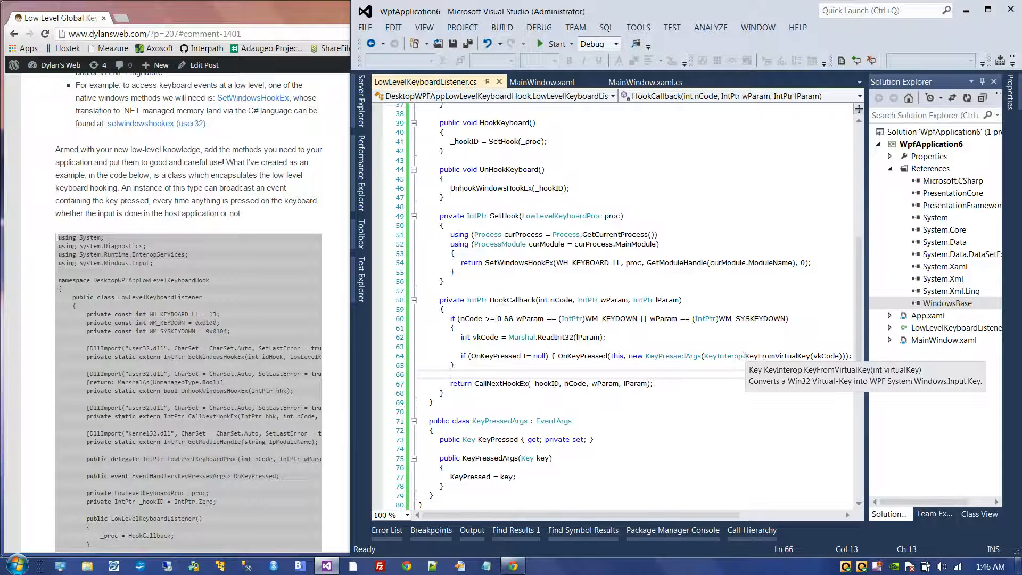
double_click(723, 356)
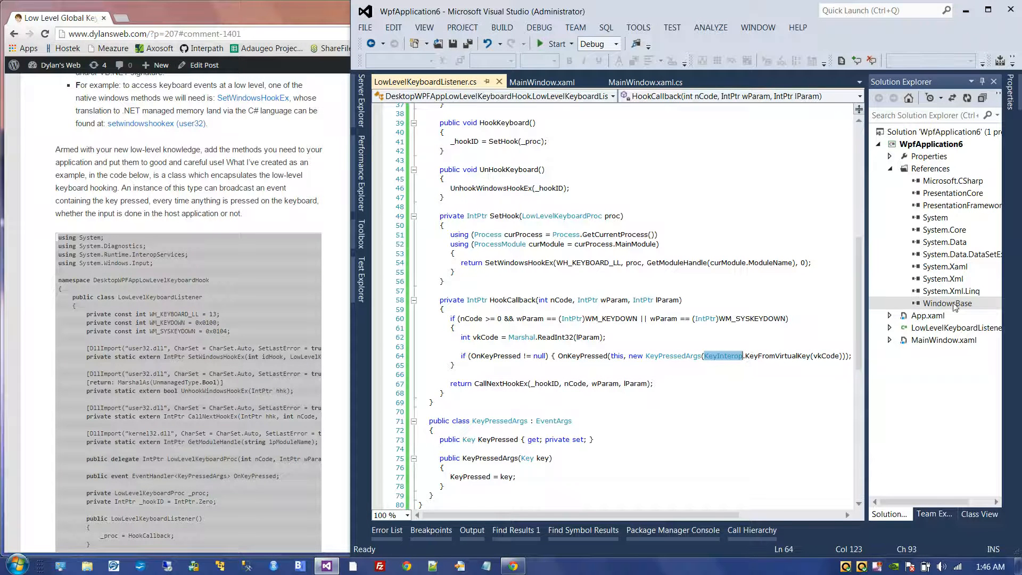
Trace KeyInterop and VirtualKeyFromKey in WindowsBase's System.Windows.Input, then return to the listener code.
click(947, 303)
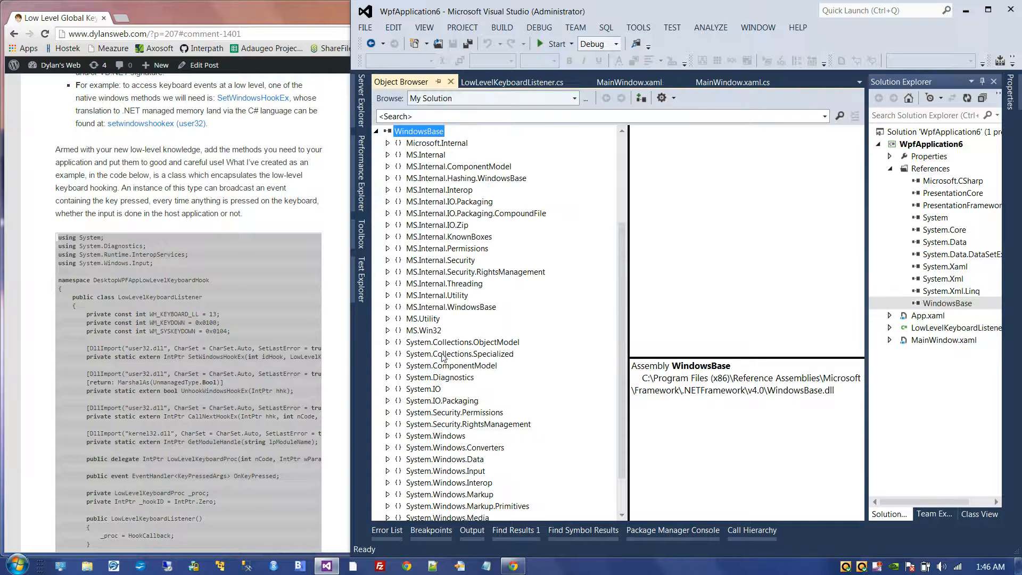
click(446, 436)
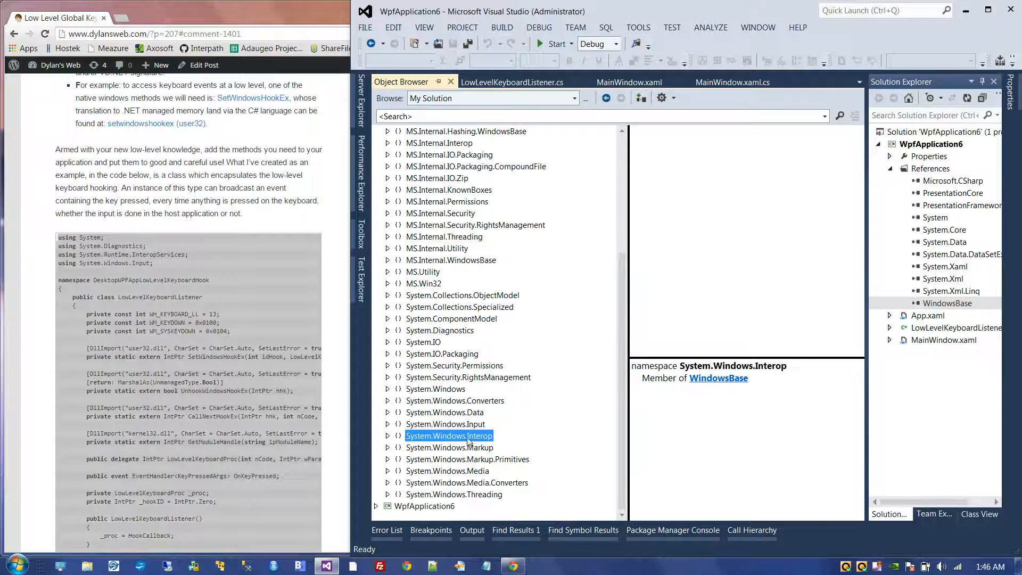
click(445, 423)
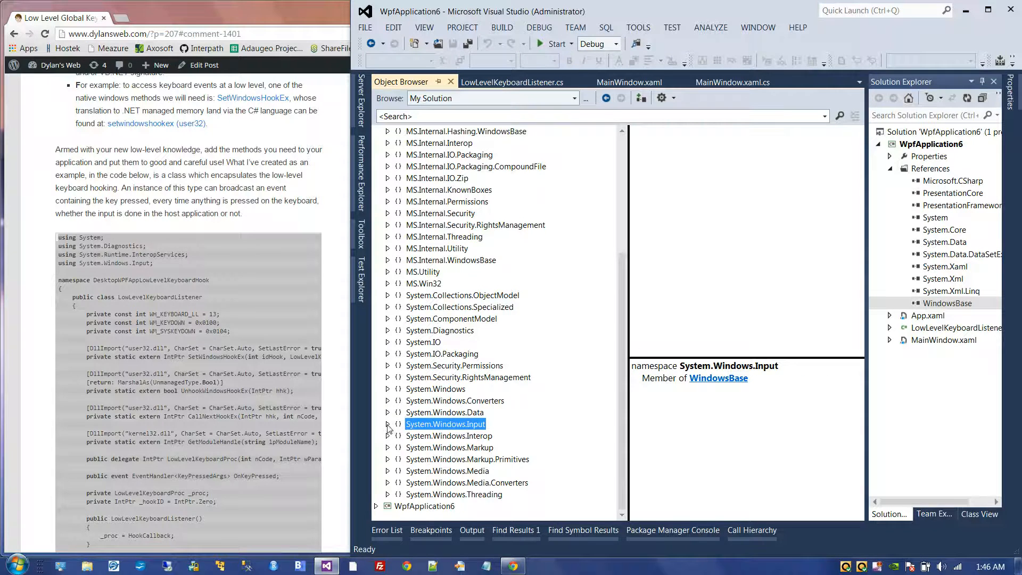
click(387, 424)
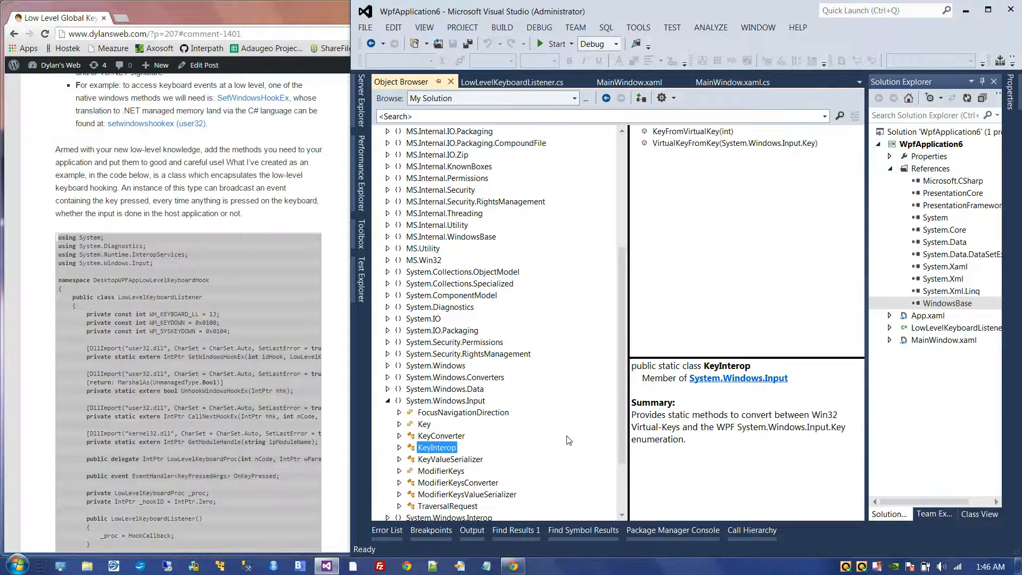
click(734, 142)
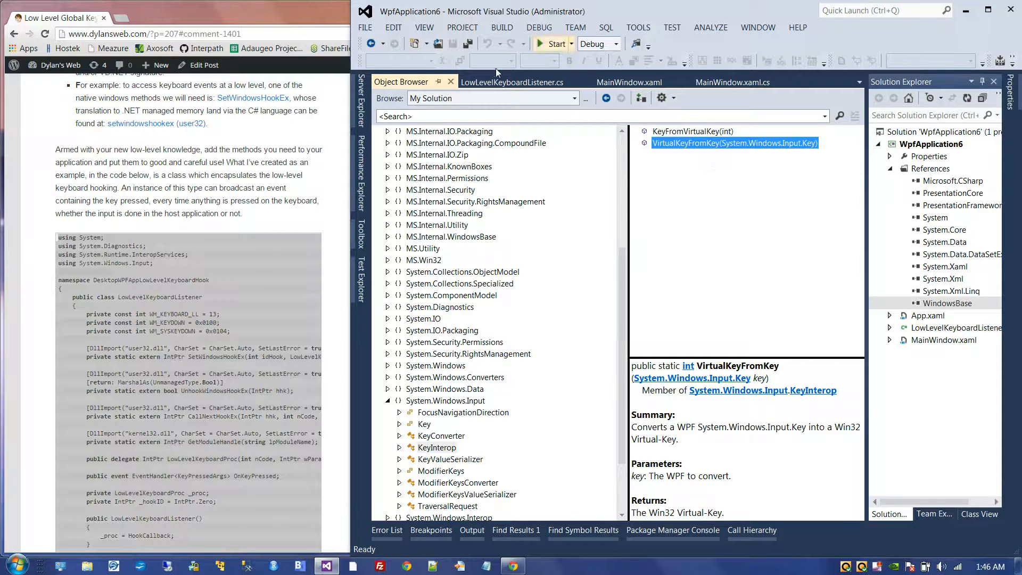
click(513, 81)
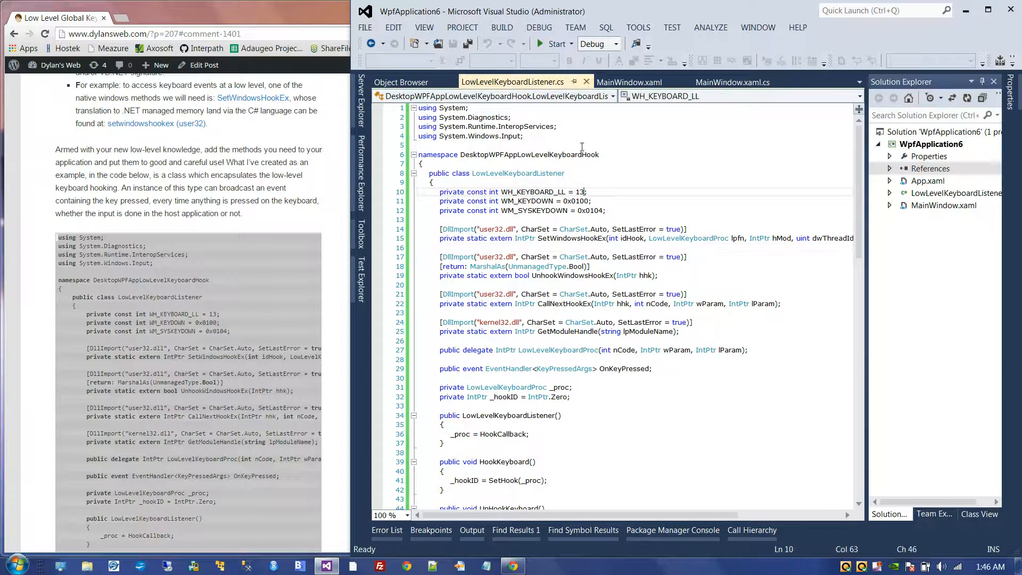
Declare a private LowLevelKeyboardListener _listener field in MainWindow.xaml.cs.
click(630, 82)
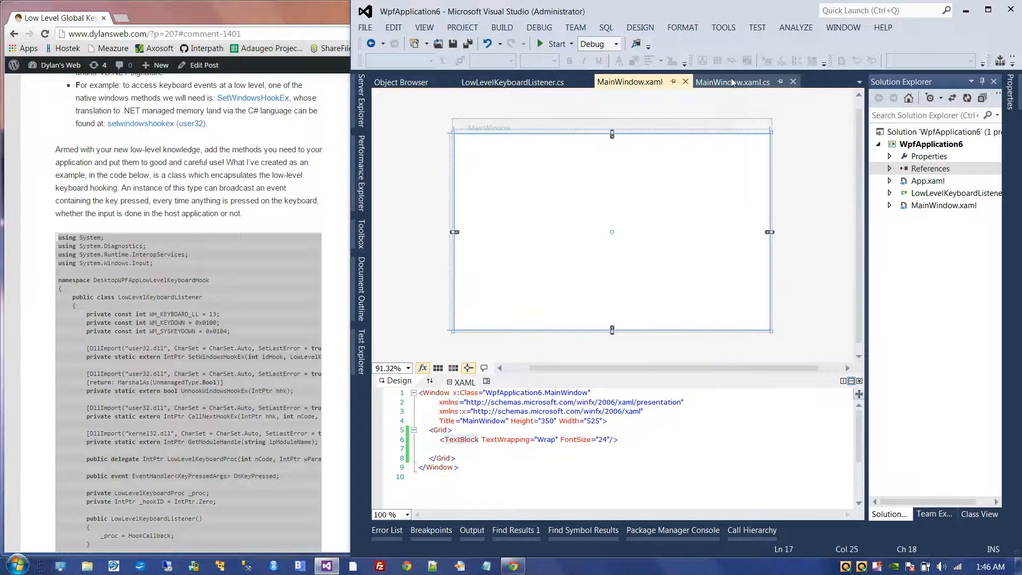
click(732, 81)
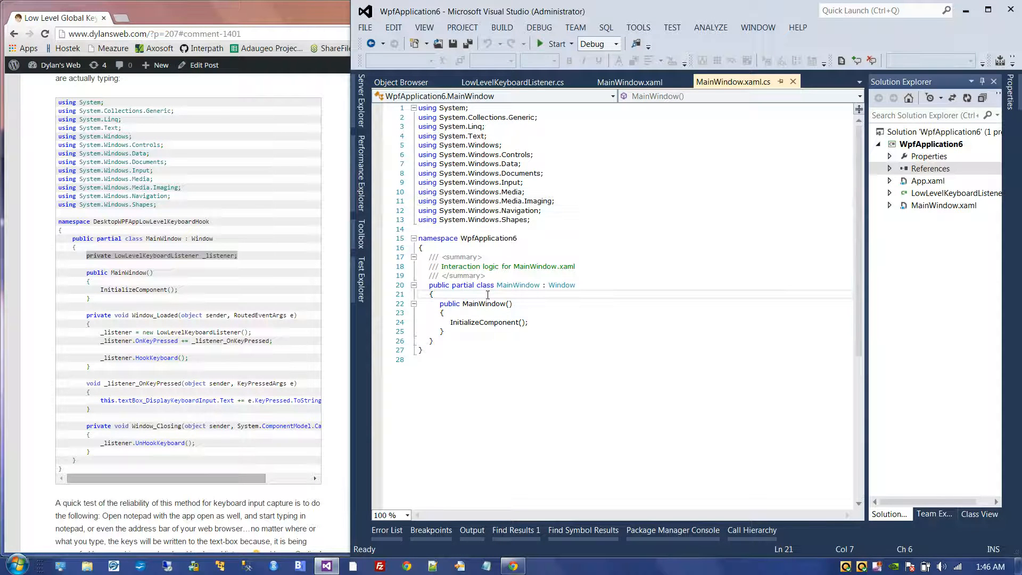
text(private LowLevelKeyboardListener _listener;)
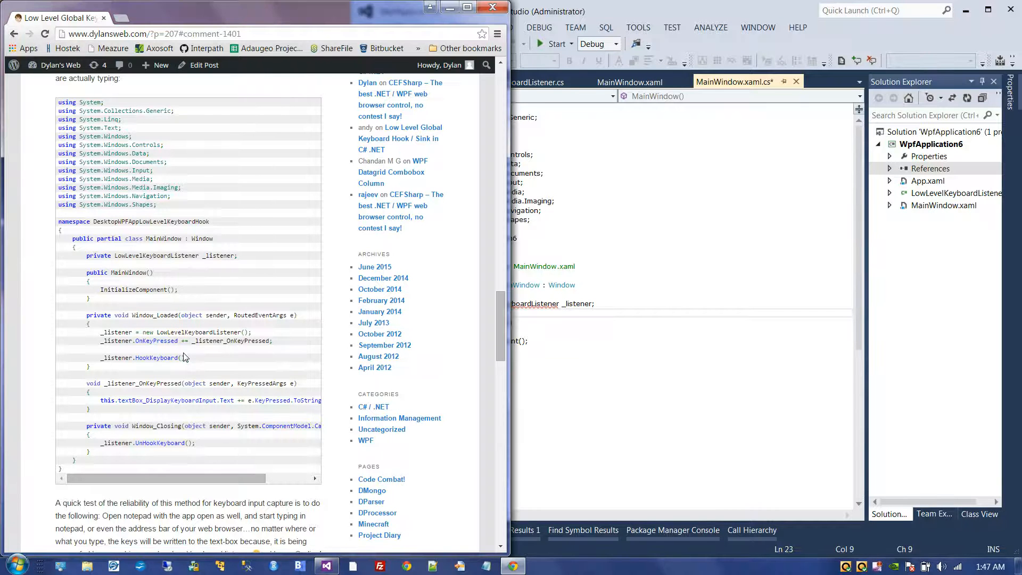
Select the article's Window_Loaded body and check the LowLevelKeyboardListener class file.
drag(84, 102, 189, 357)
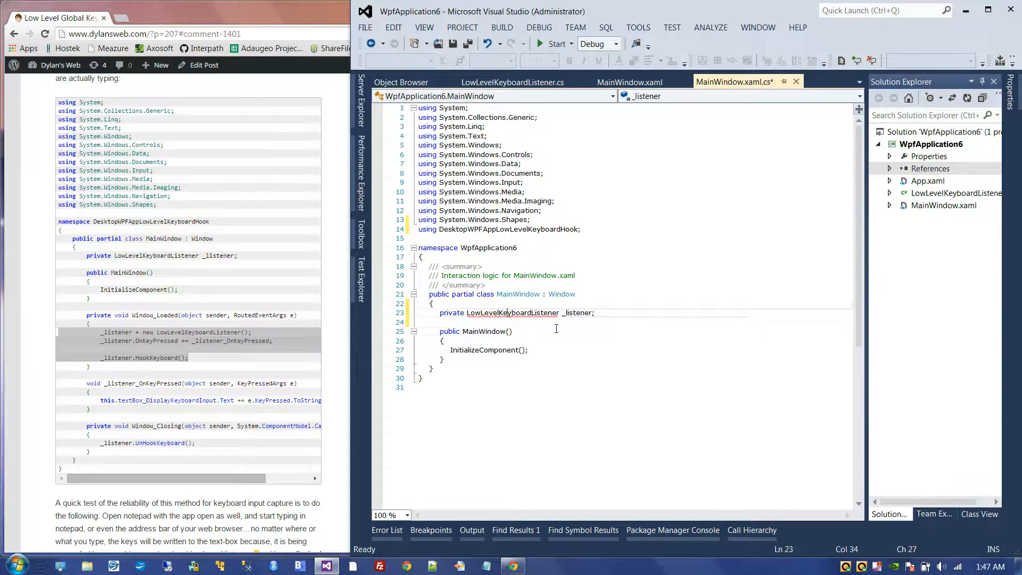
click(956, 193)
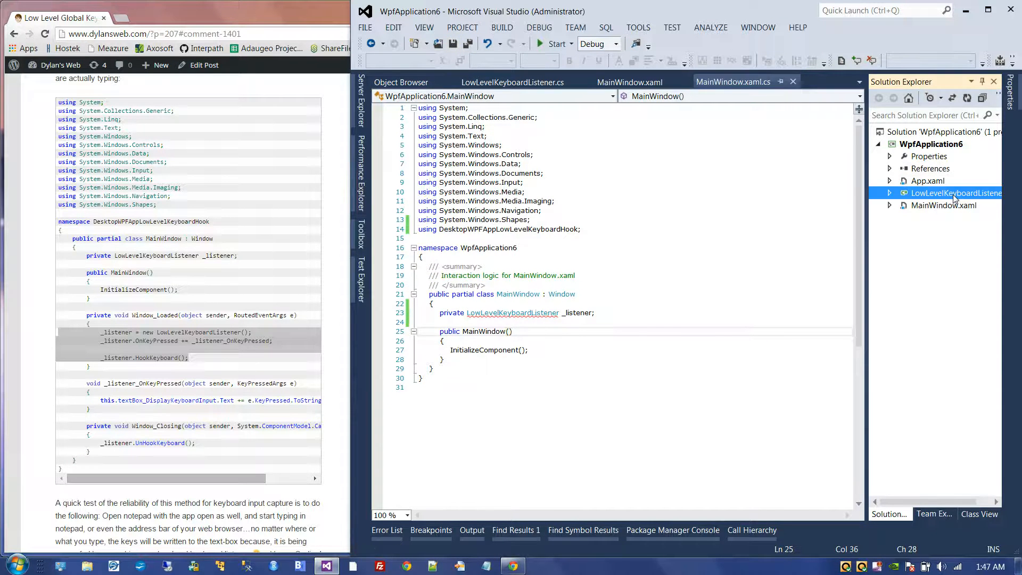
double_click(956, 193)
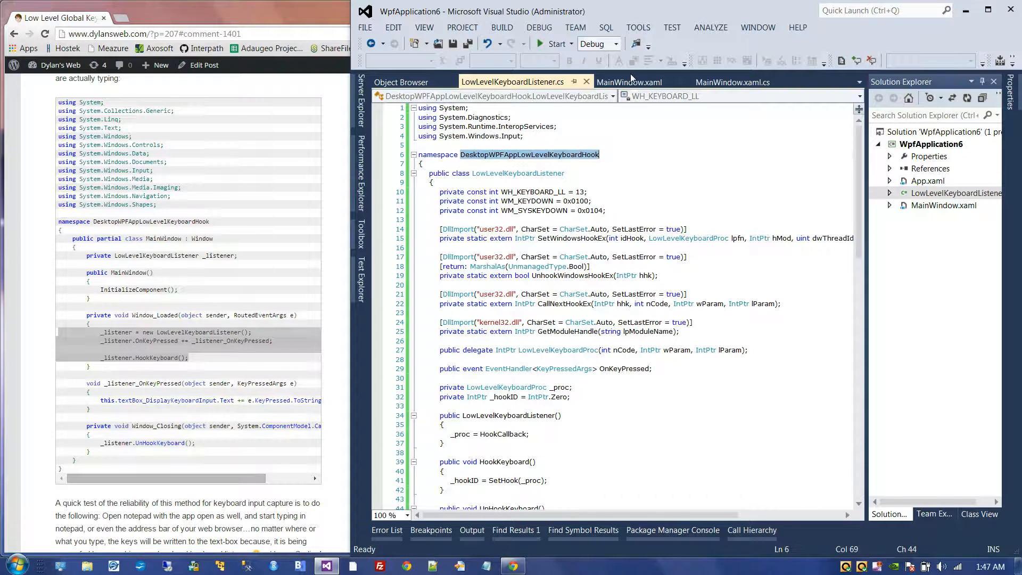
click(629, 82)
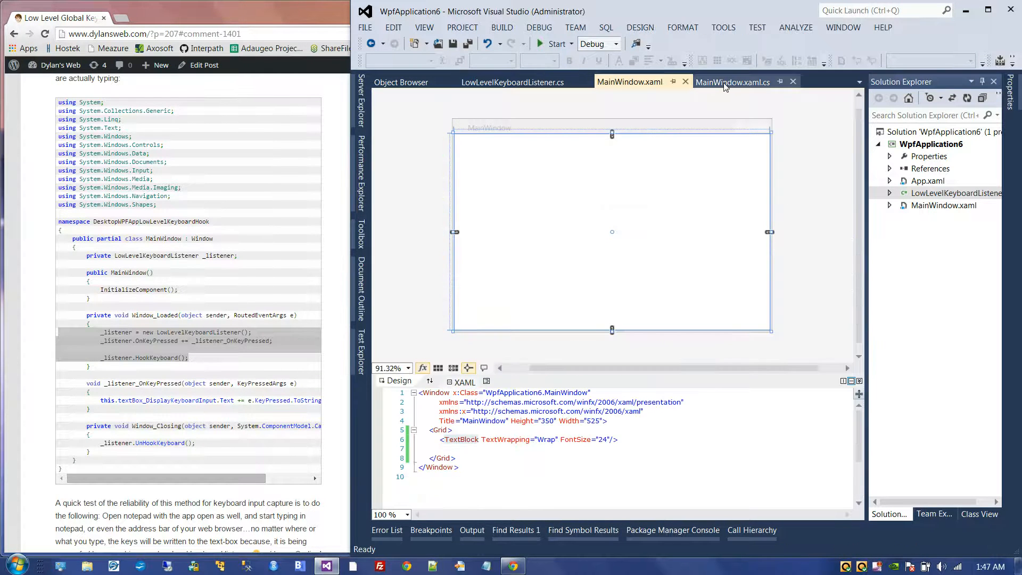
click(732, 81)
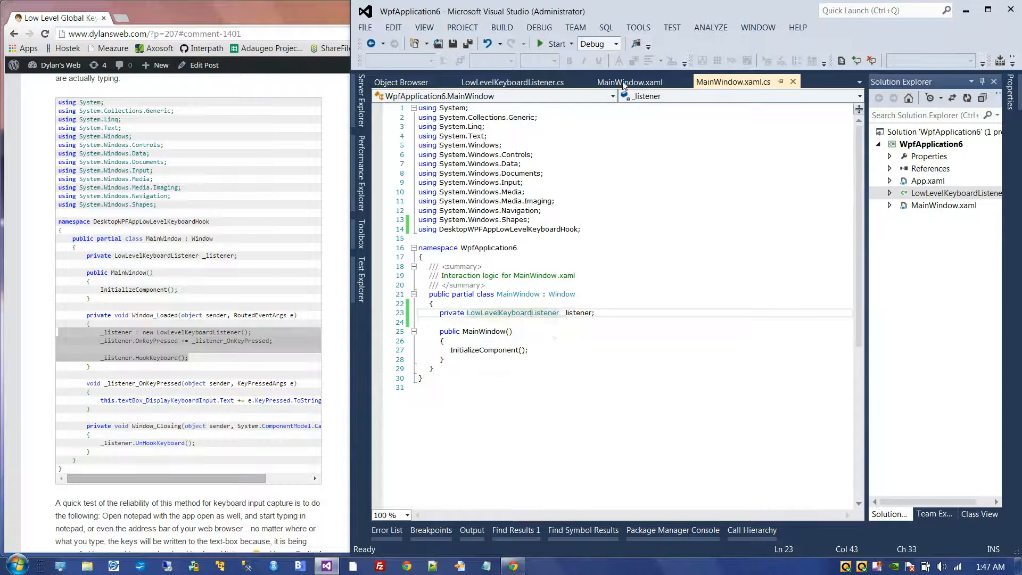
click(628, 81)
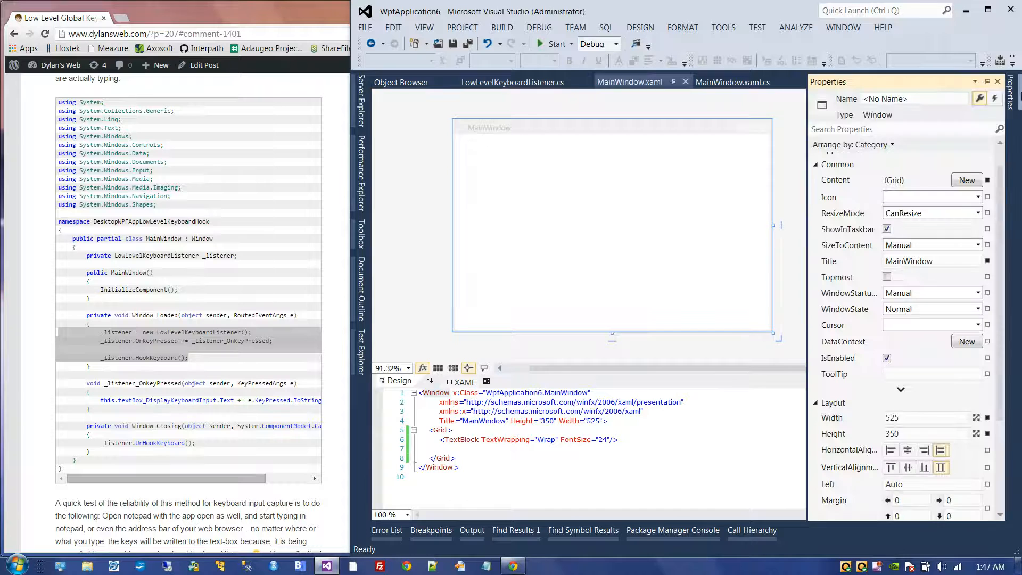
mouse_move(996, 98)
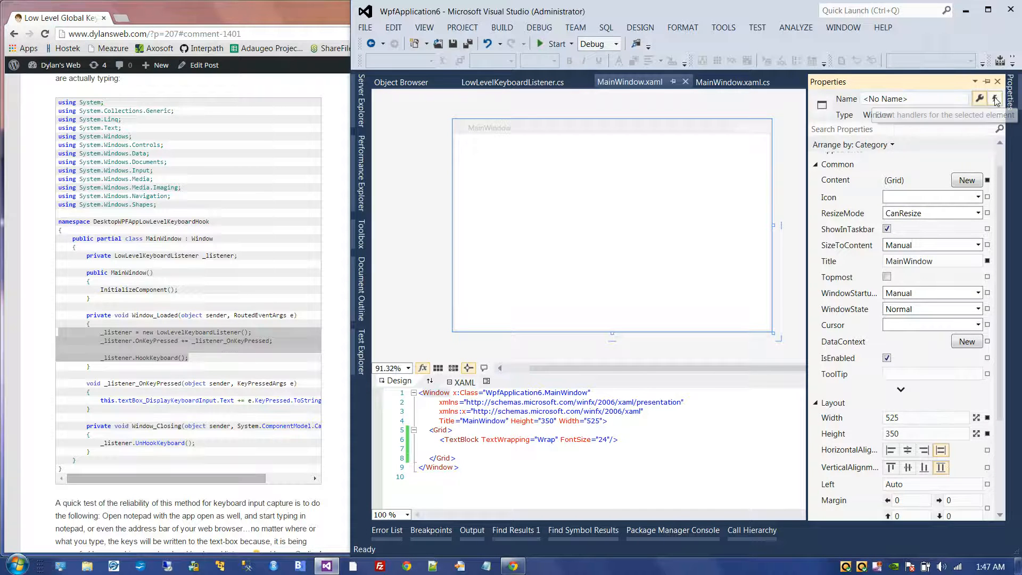
Generate a Window_Loaded handler from the Events list and paste in the listener startup code.
click(996, 98)
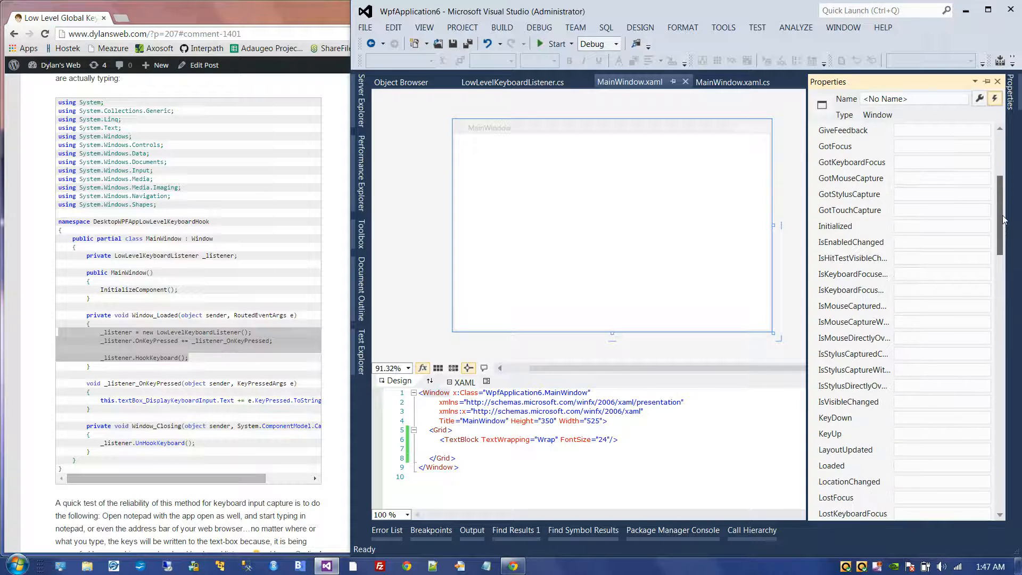
scroll(down, 3)
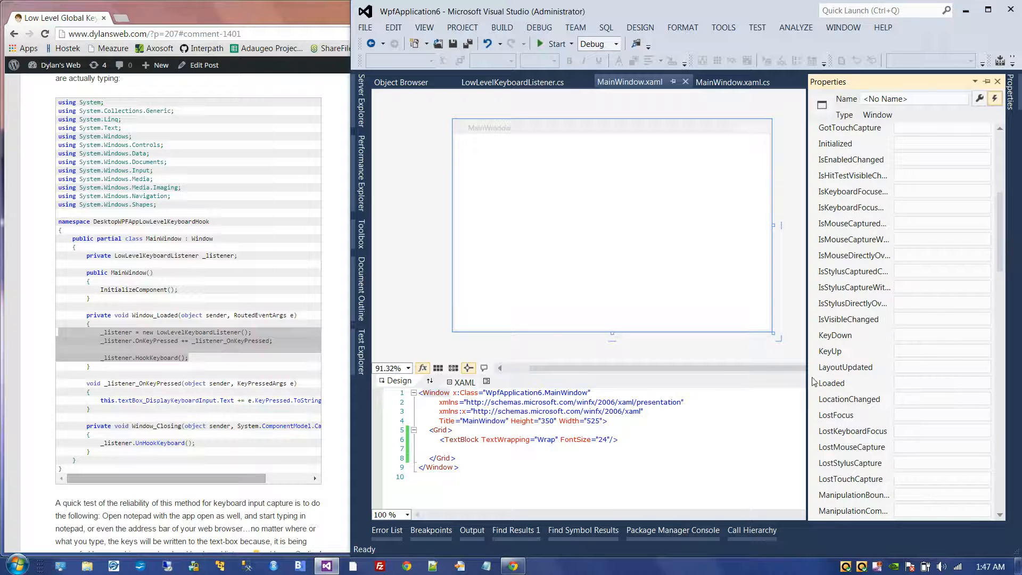
click(732, 81)
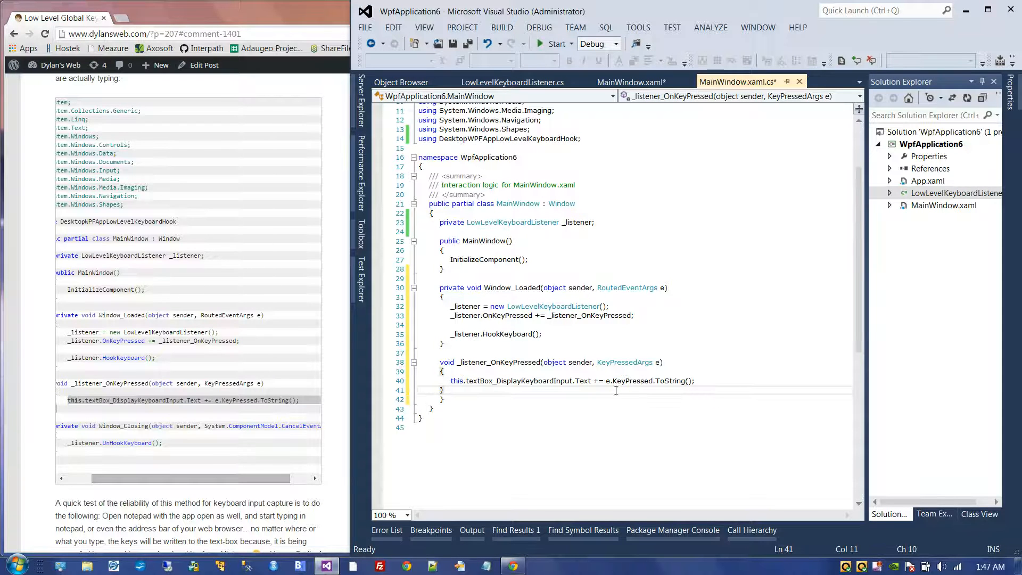
Name the TextBlock textBox_DisplayKeyboardInput in MainWindow.xaml, save, and return to the code-behind.
click(508, 396)
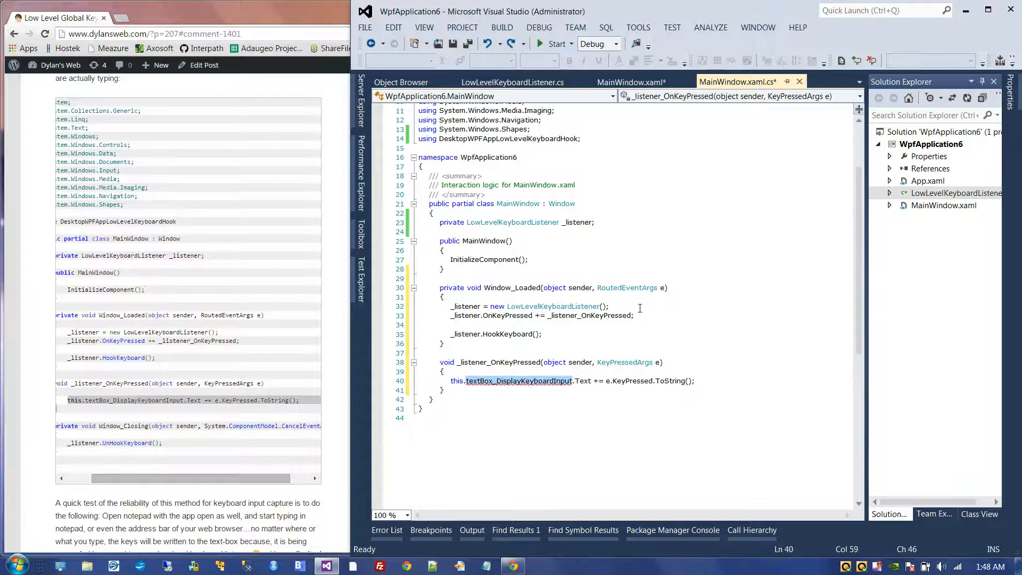
click(631, 82)
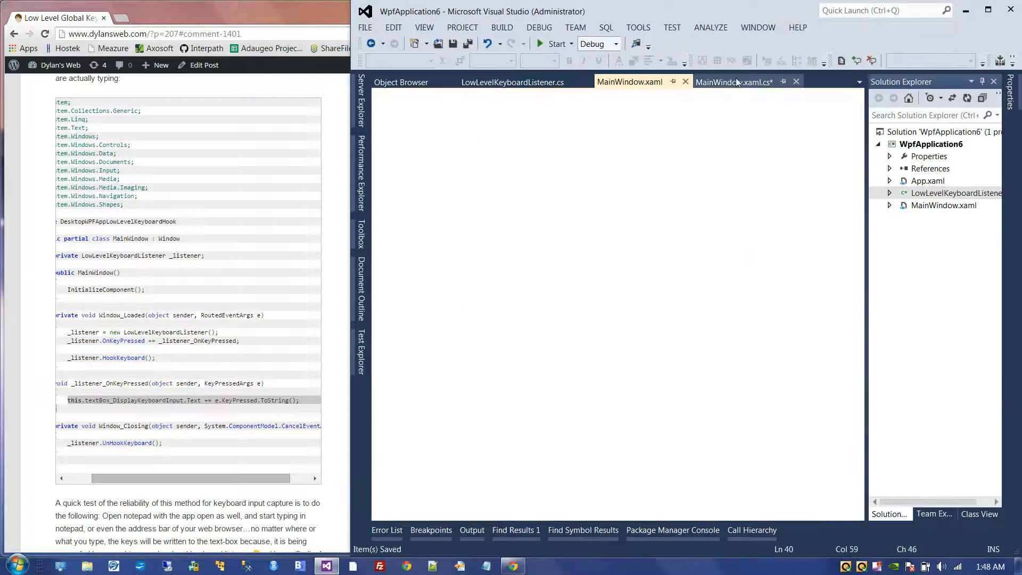
click(732, 81)
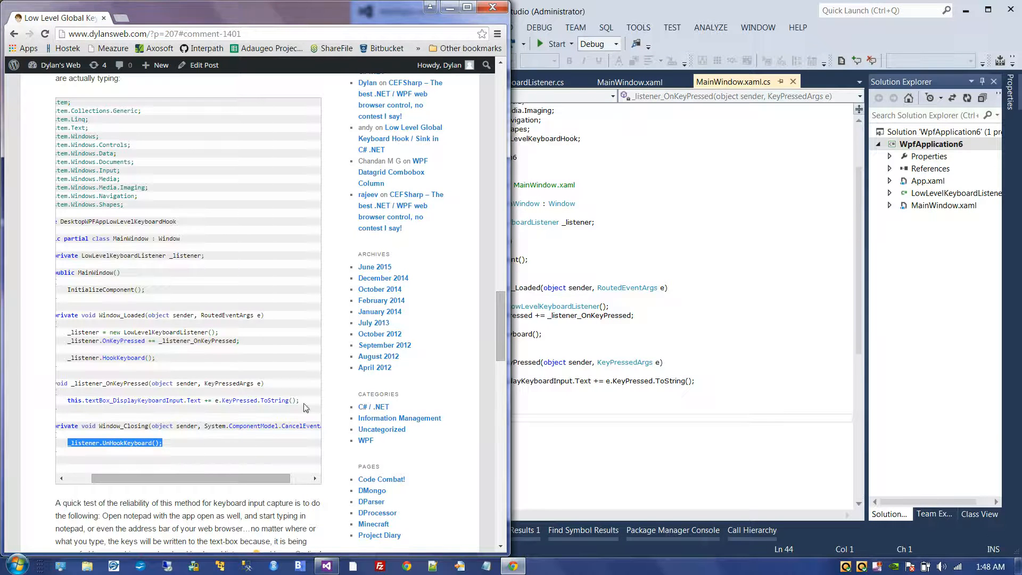
Generate a Window_Closing handler from the Events list that calls _listener.UnHookKeyboard().
click(629, 81)
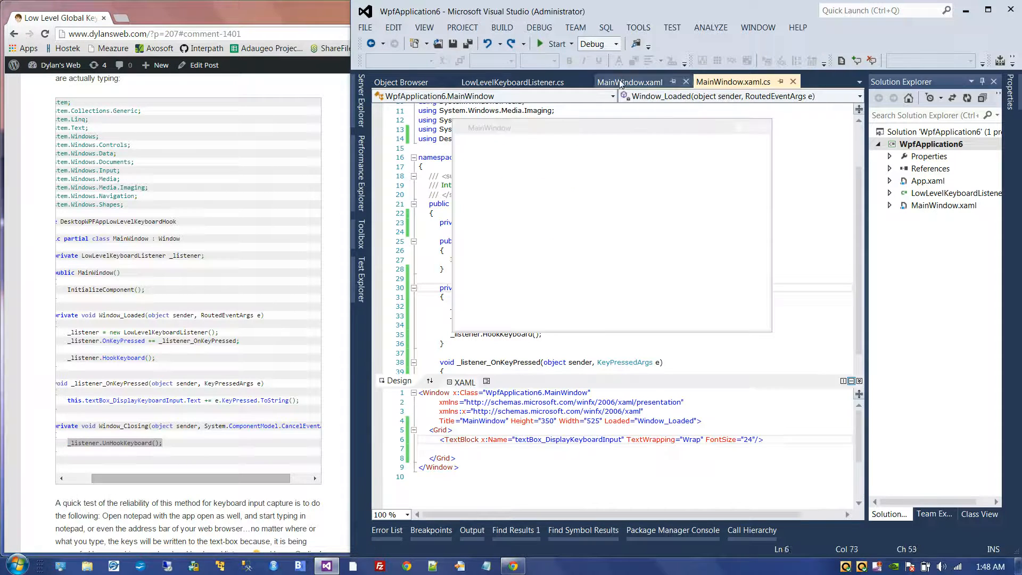
click(630, 82)
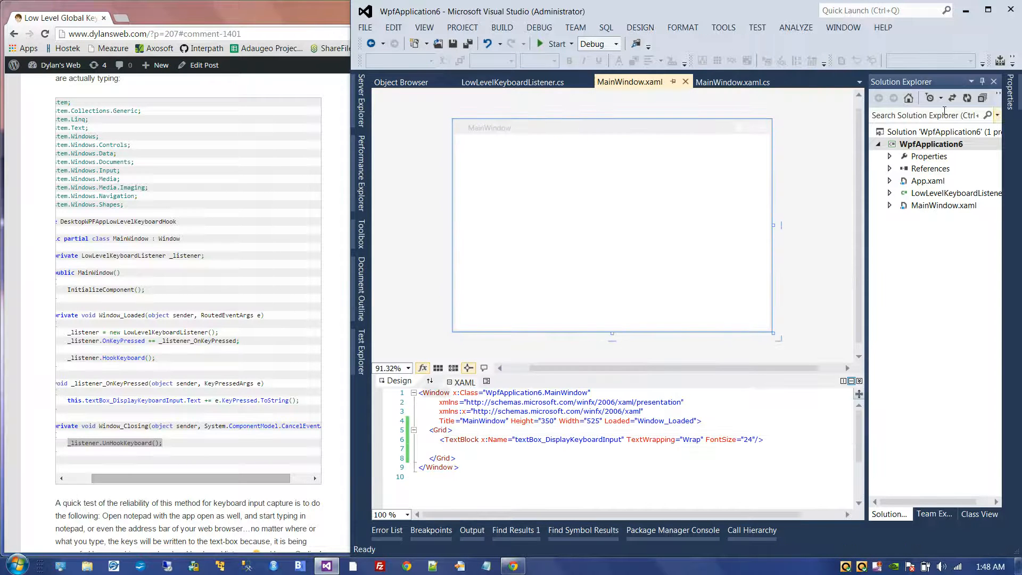
click(980, 98)
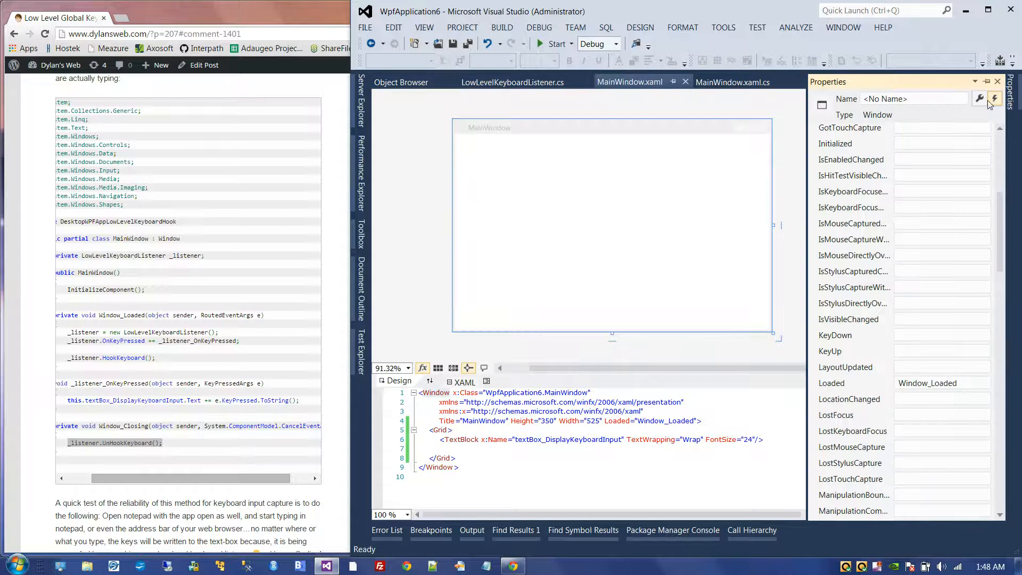
scroll(down, 3)
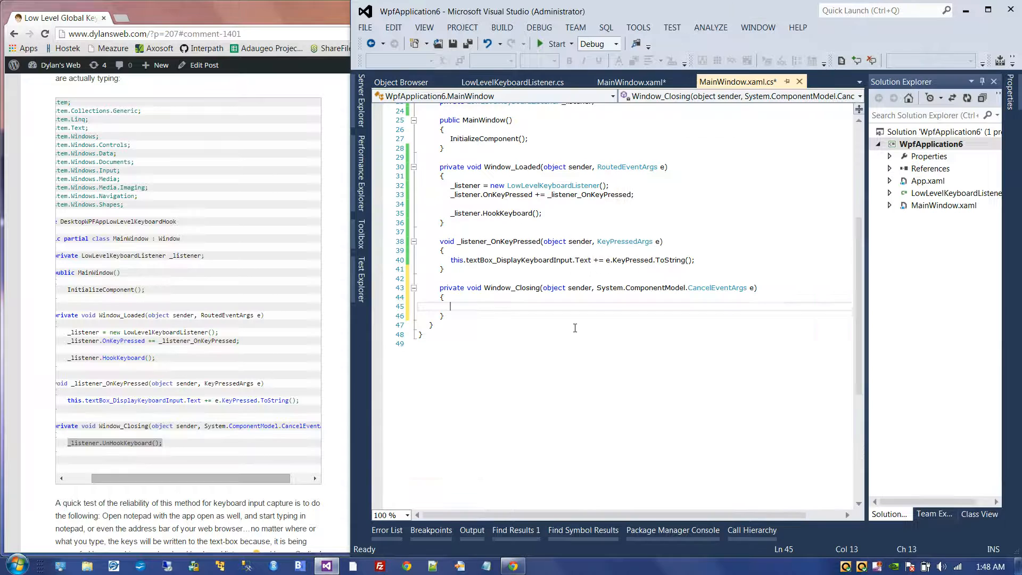
text(_listener.UnHookKeyboard();)
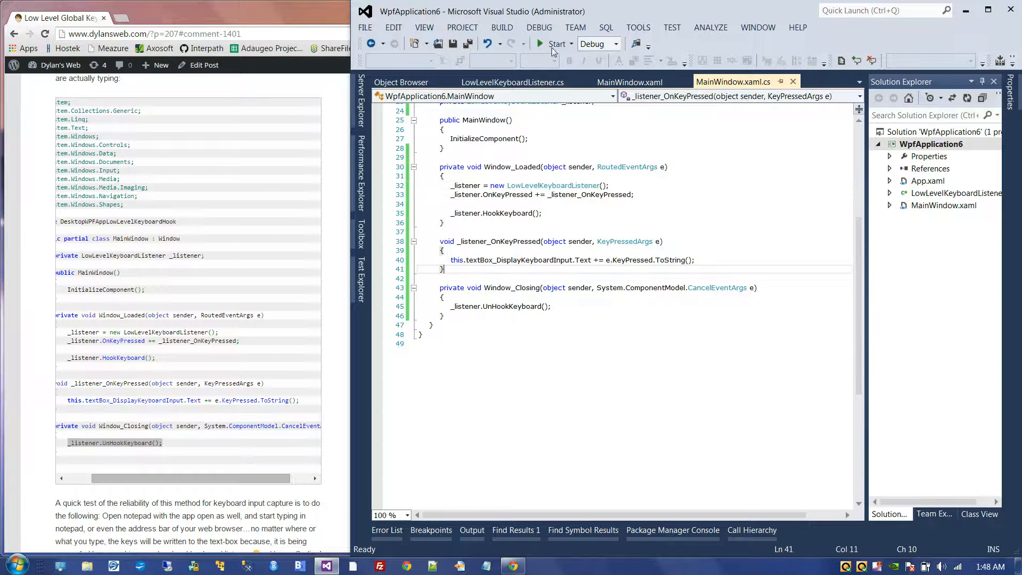
Run the app, type 'xlkbxbndobnbondbjnobnxonbxlvnb' into Notepad, then close Notepad.
click(540, 44)
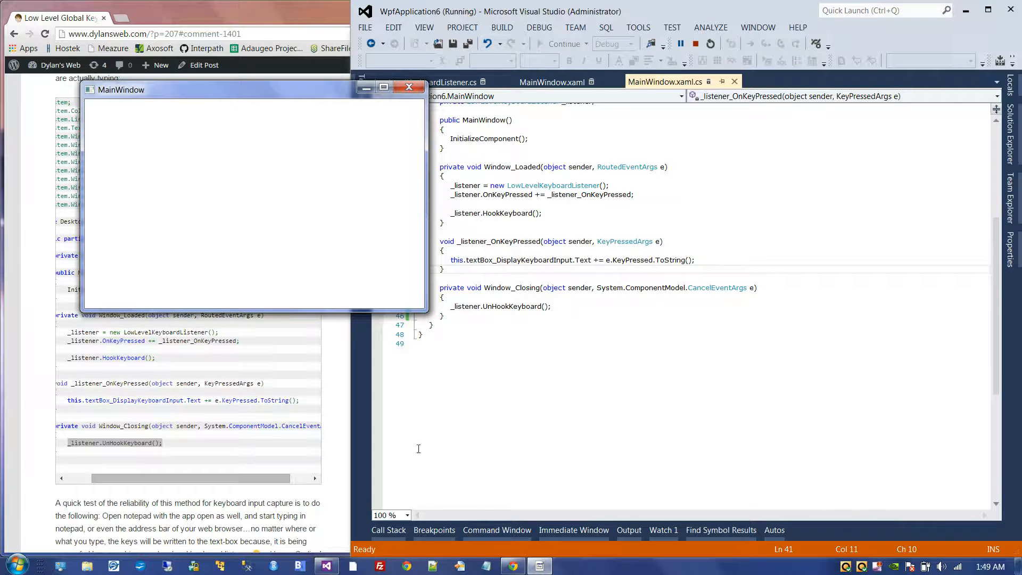
click(538, 566)
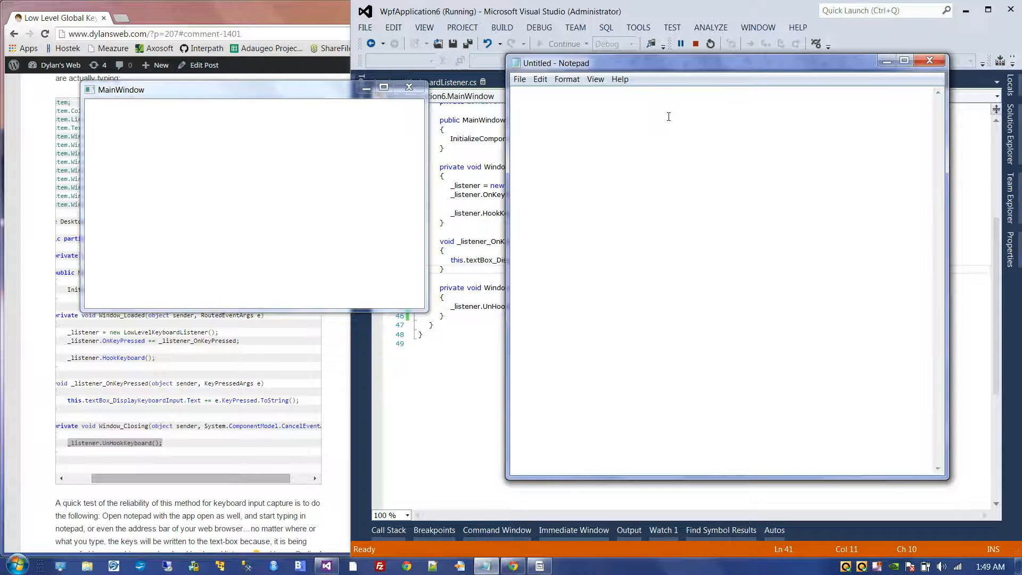
text(xlkbxbndobnbondbjnobnxonbxlvnblxnbxnblxvnblxnvblxnblnblcvnblvnblcvnblcvnblcvnblcvnblcvnblcvnblcnblcnvb)
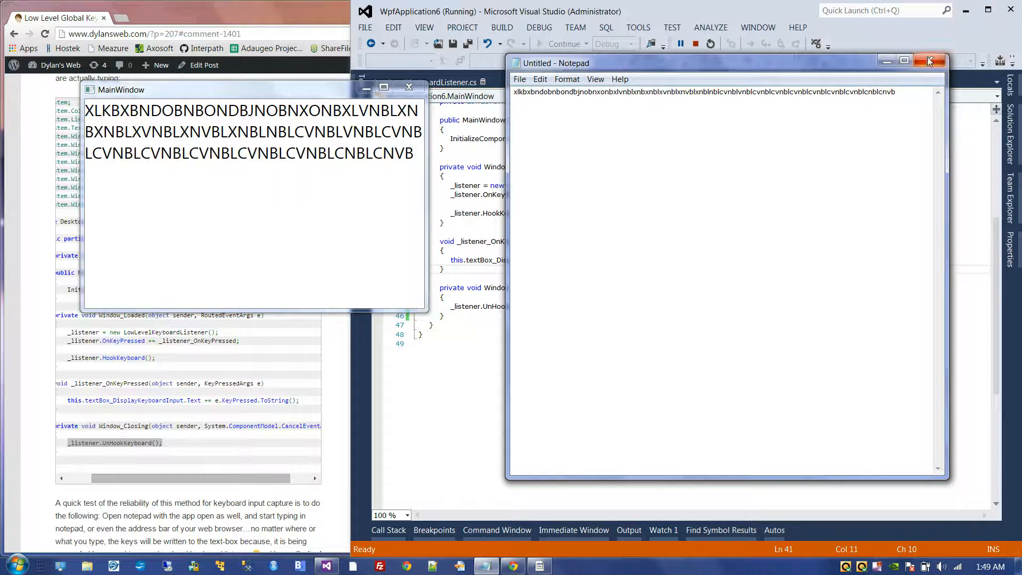
click(929, 61)
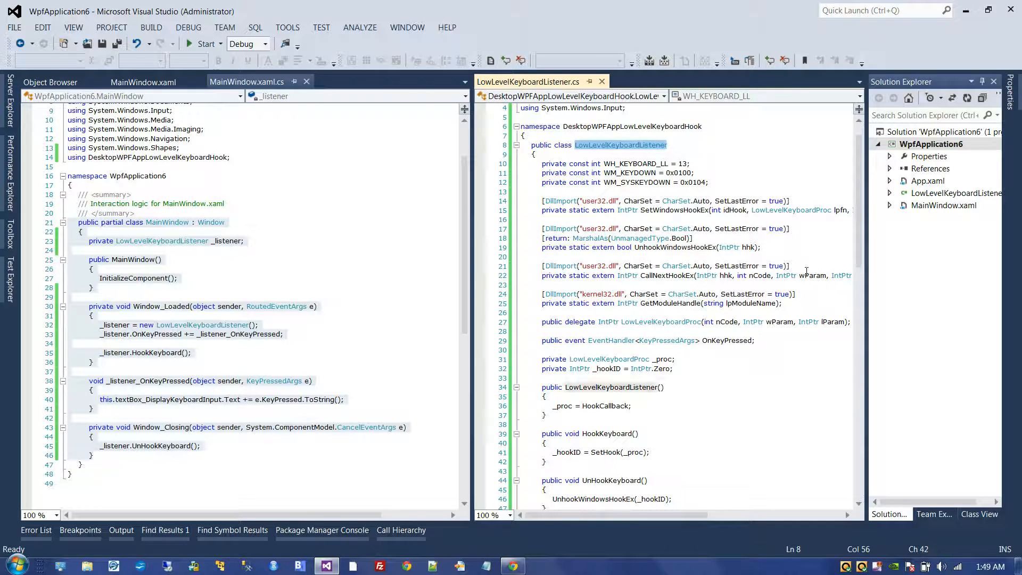
Select LowLevelKeyboardListener.cs and hover the UnhookWindowsHookEx declaration to show IntPtr's description.
click(956, 192)
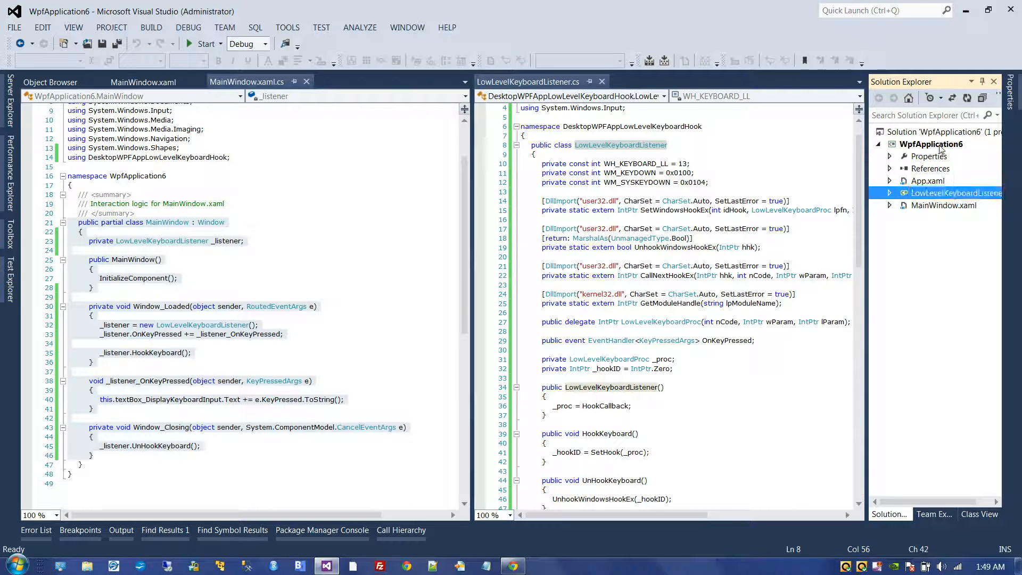
click(719, 247)
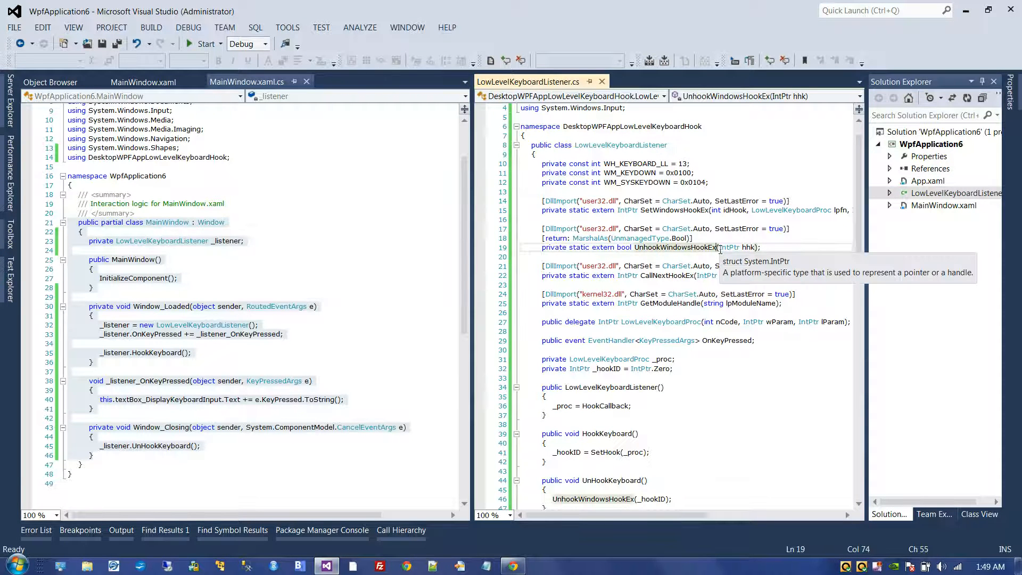